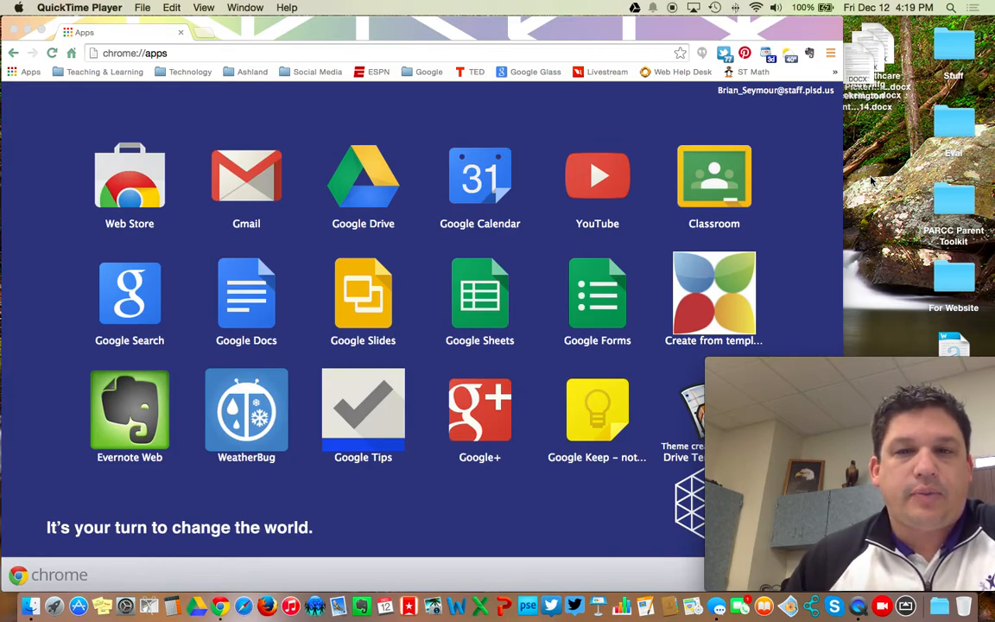
pyautogui.moveTo(580, 125)
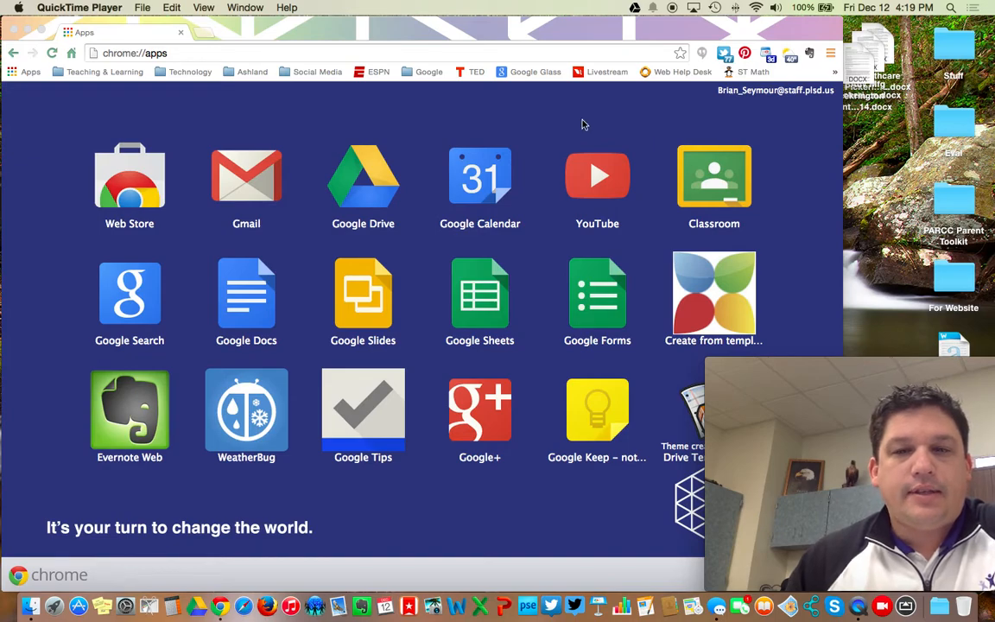
pyautogui.moveTo(588, 121)
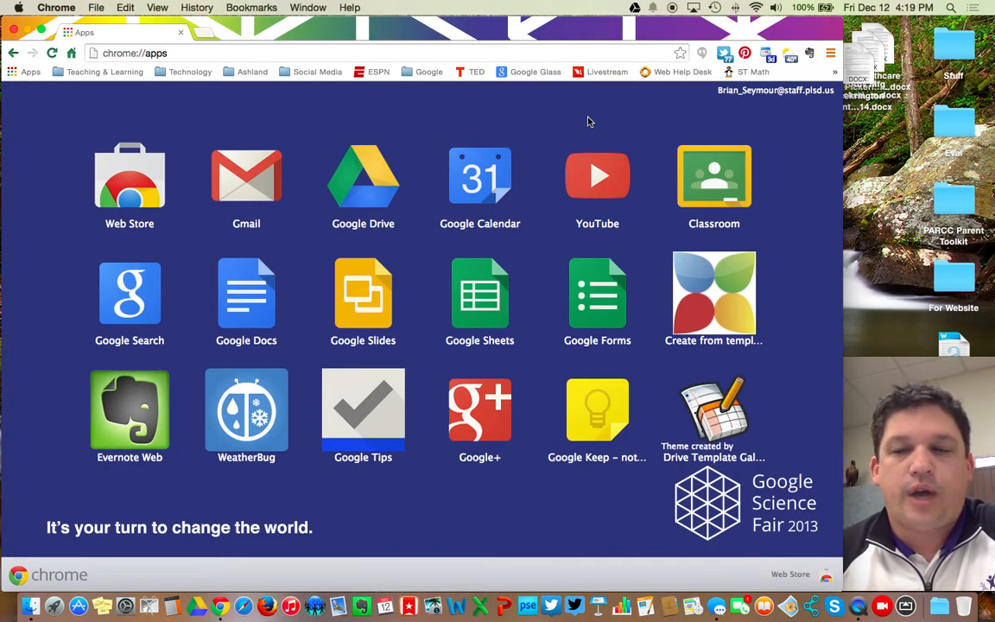
pyautogui.moveTo(567, 135)
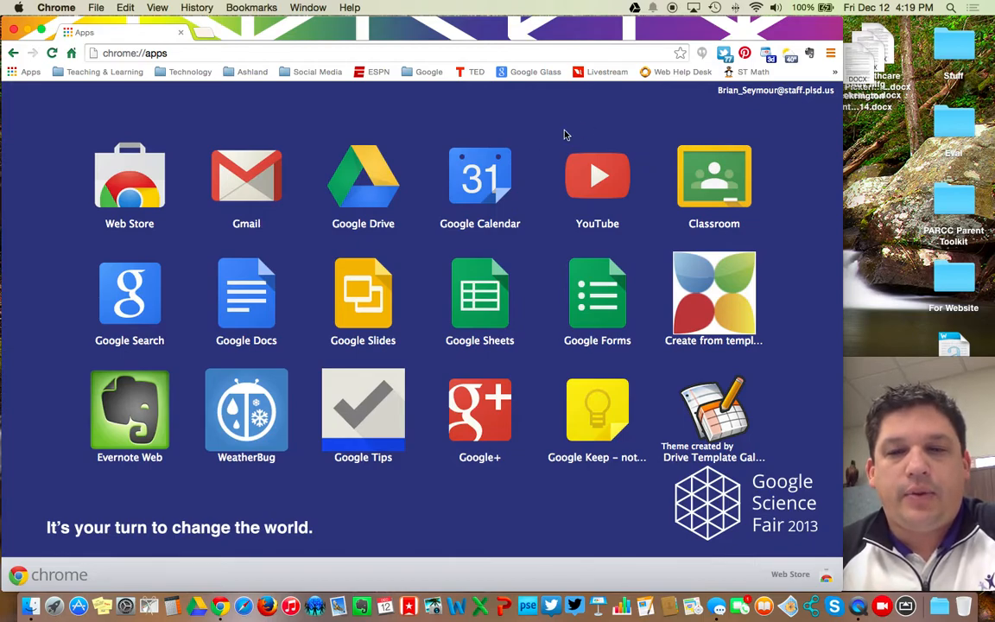
# Launch Google Drive from Chrome's apps page
pyautogui.click(362, 176)
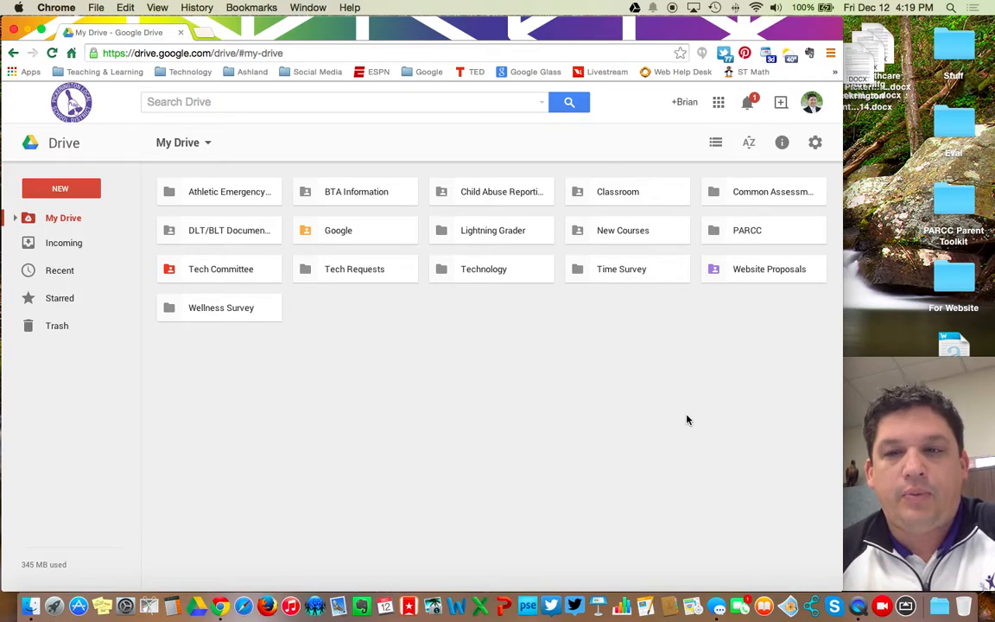
pyautogui.moveTo(653, 430)
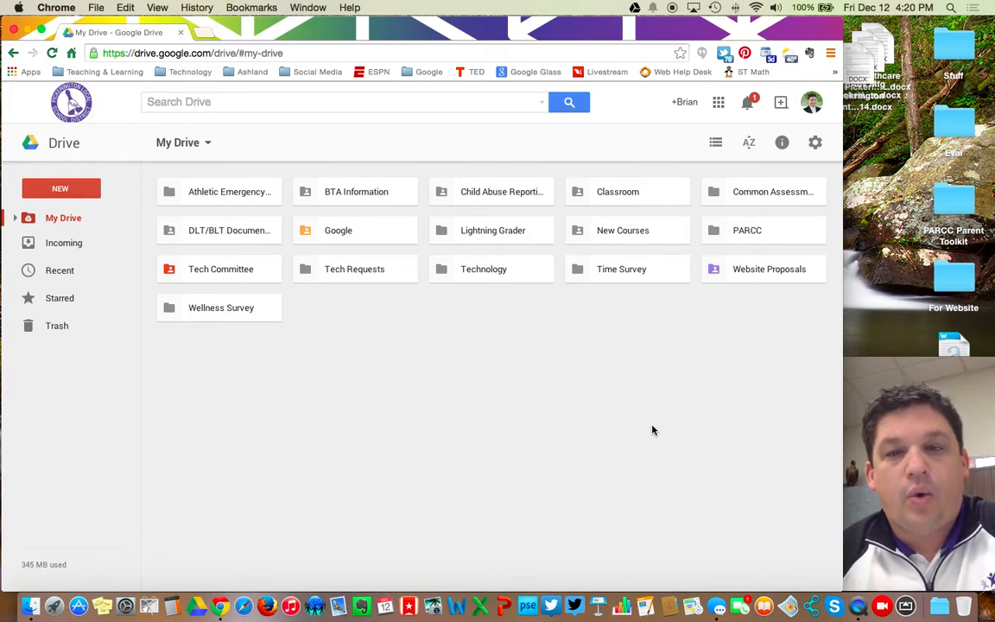
pyautogui.moveTo(505, 432)
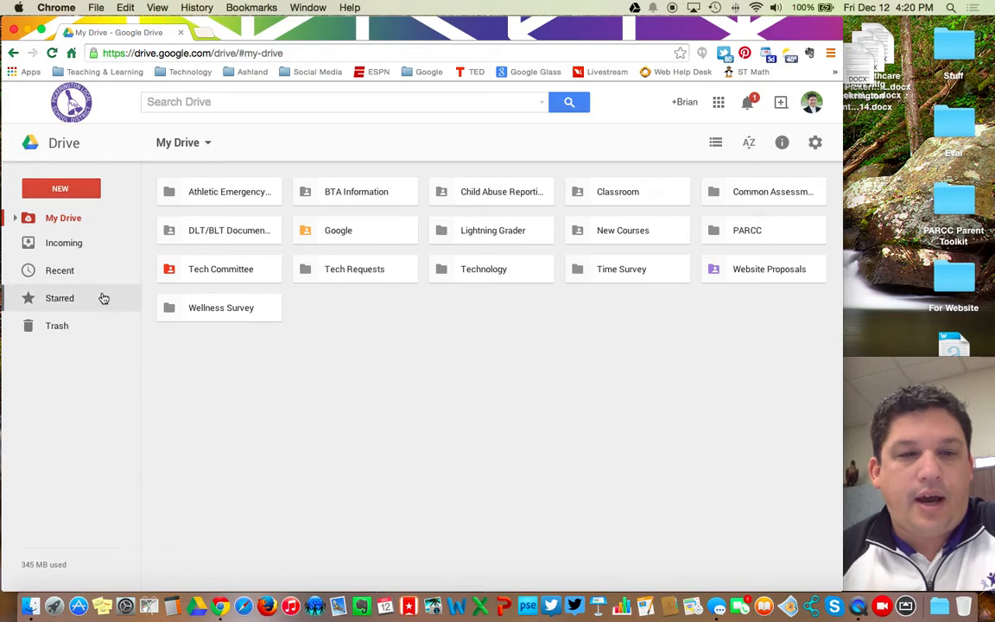
# Create a new folder named Test in My Drive
pyautogui.click(61, 188)
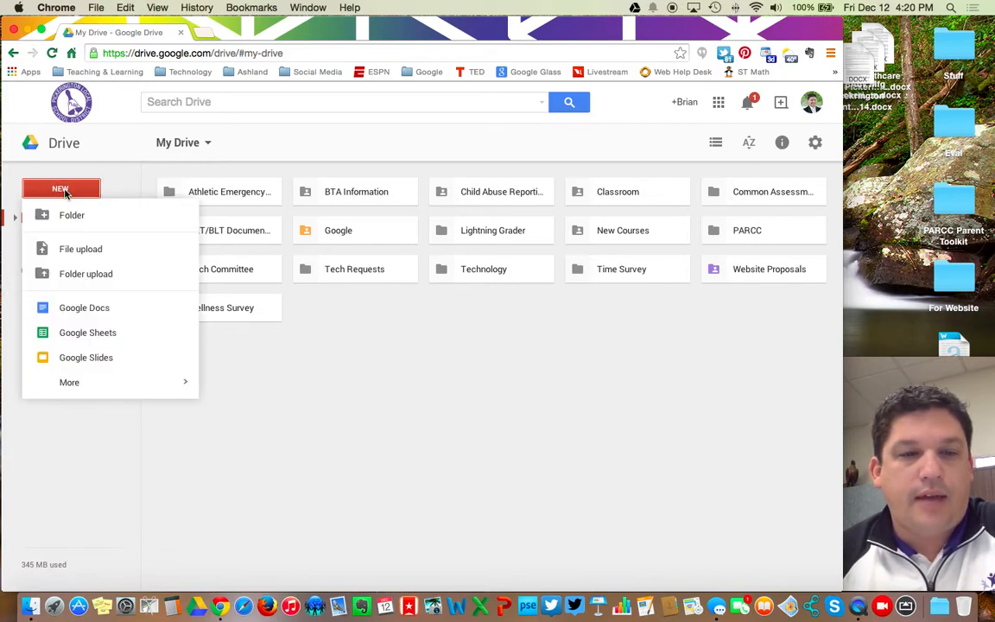
pyautogui.moveTo(73, 214)
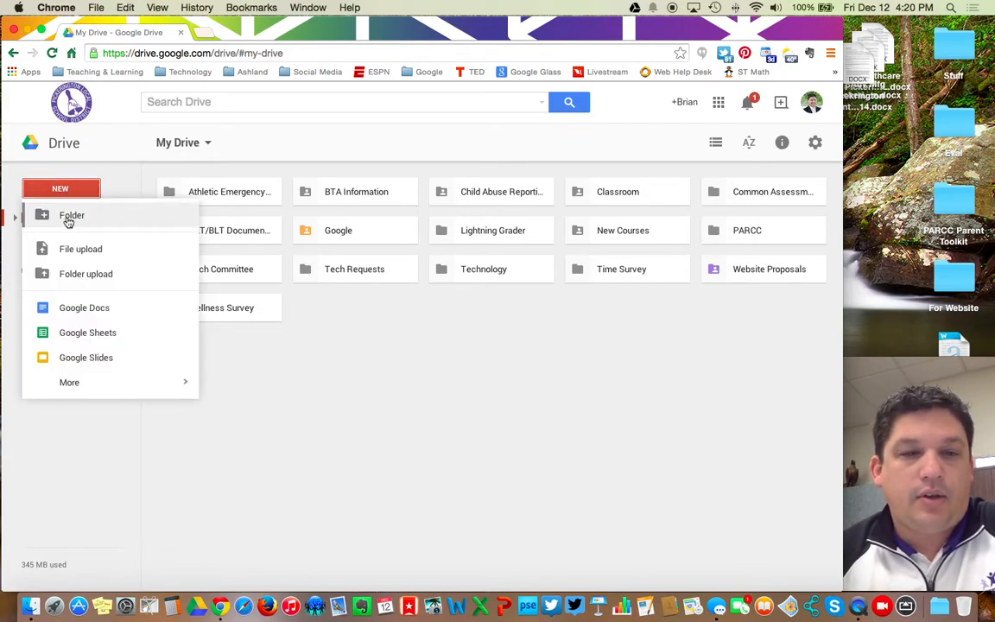
pyautogui.click(73, 214)
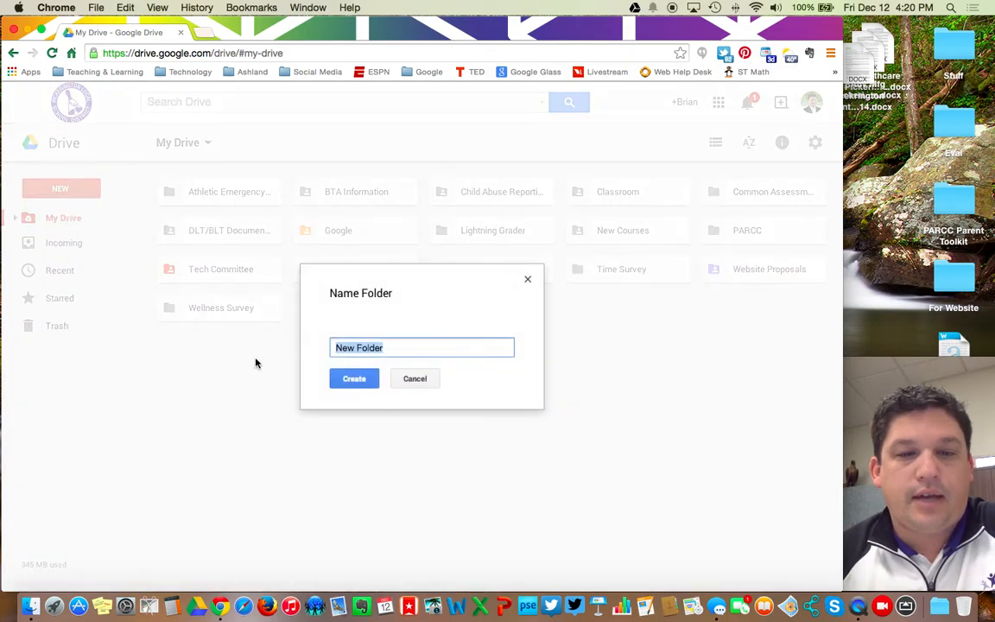
pyautogui.write('Te')
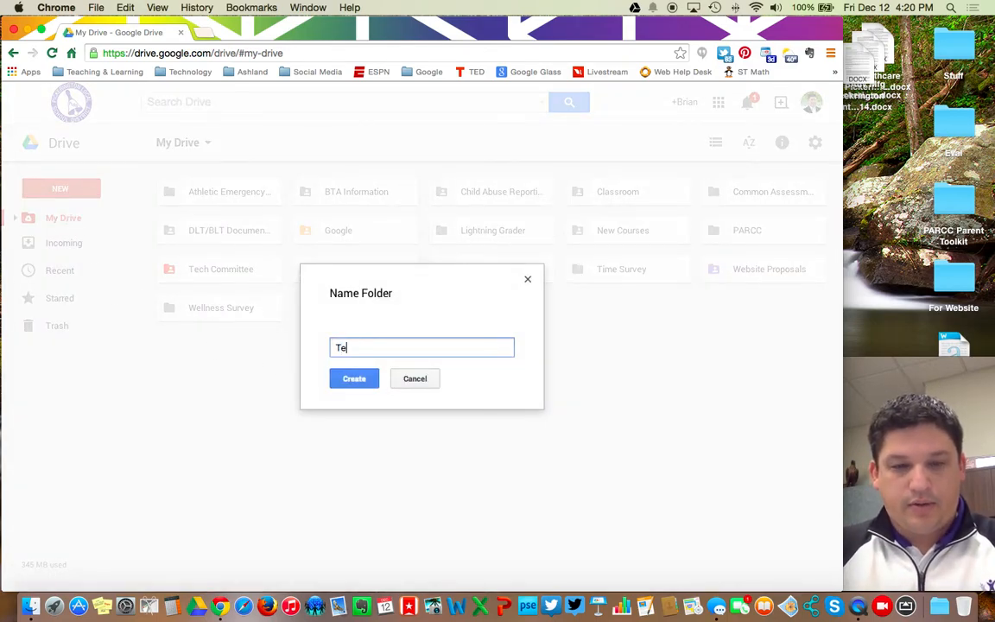
pyautogui.click(352, 378)
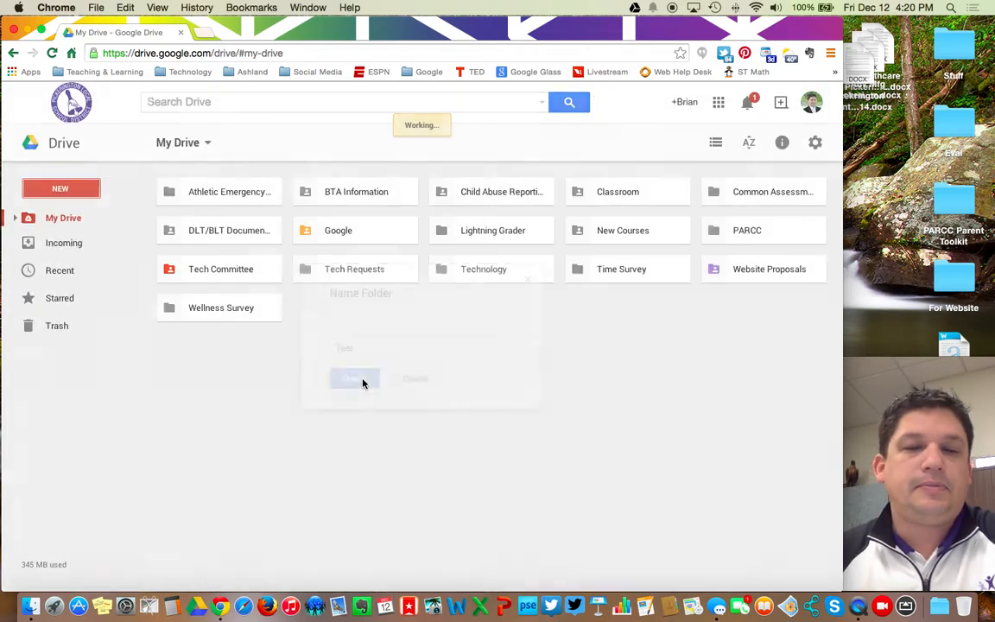
pyautogui.click(355, 378)
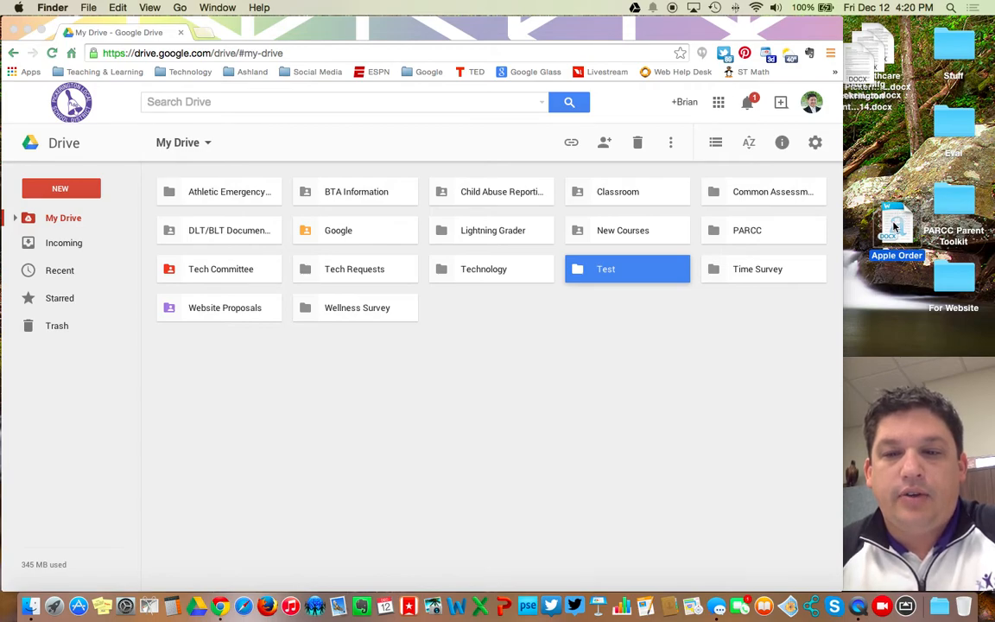
# View Apple Order.docx inside the Test folder, then return to My Drive
pyautogui.doubleClick(627, 269)
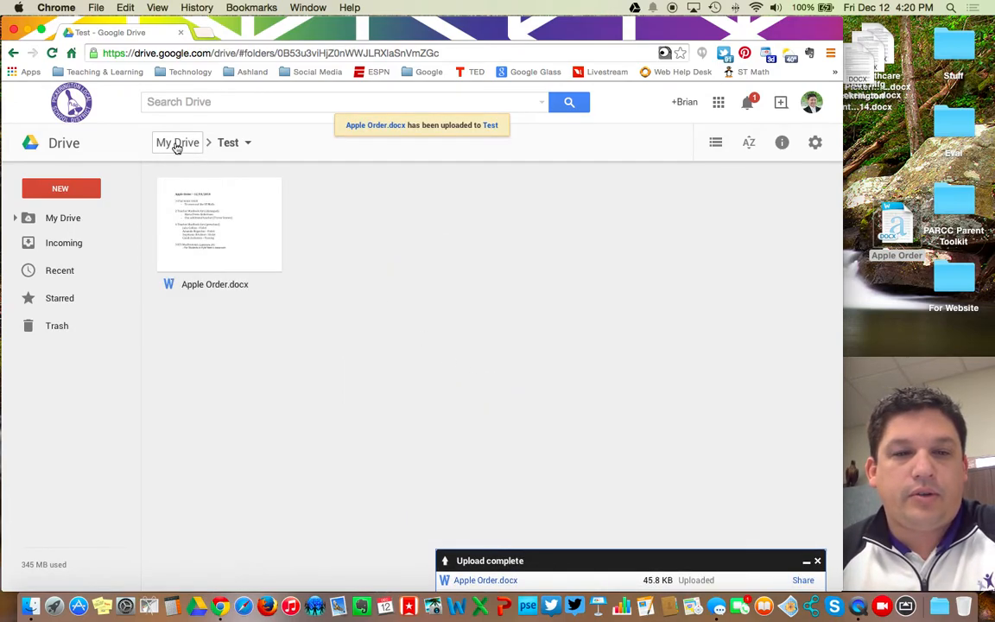
pyautogui.click(176, 141)
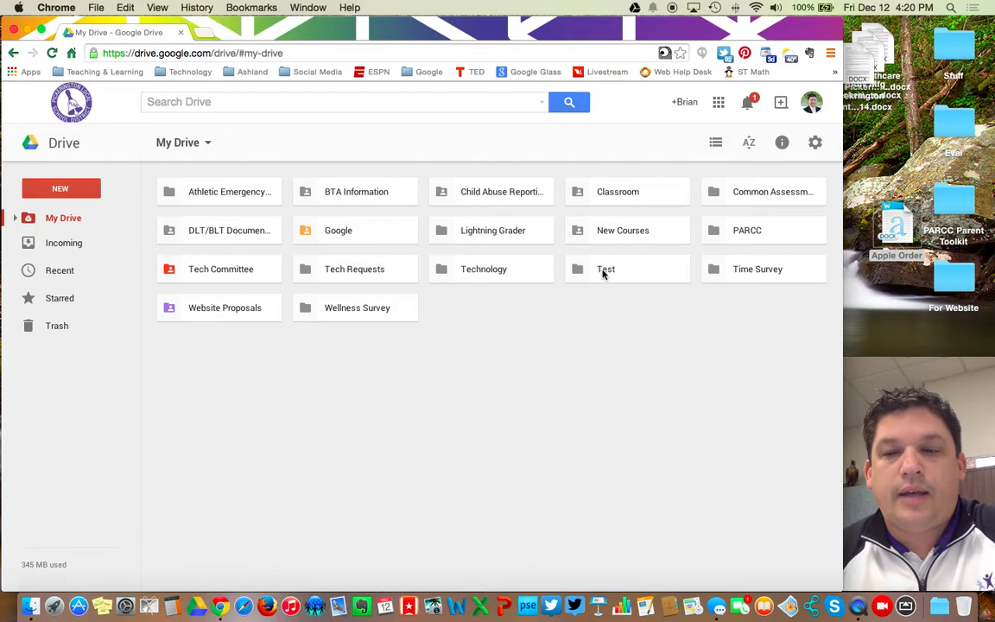
pyautogui.moveTo(629, 283)
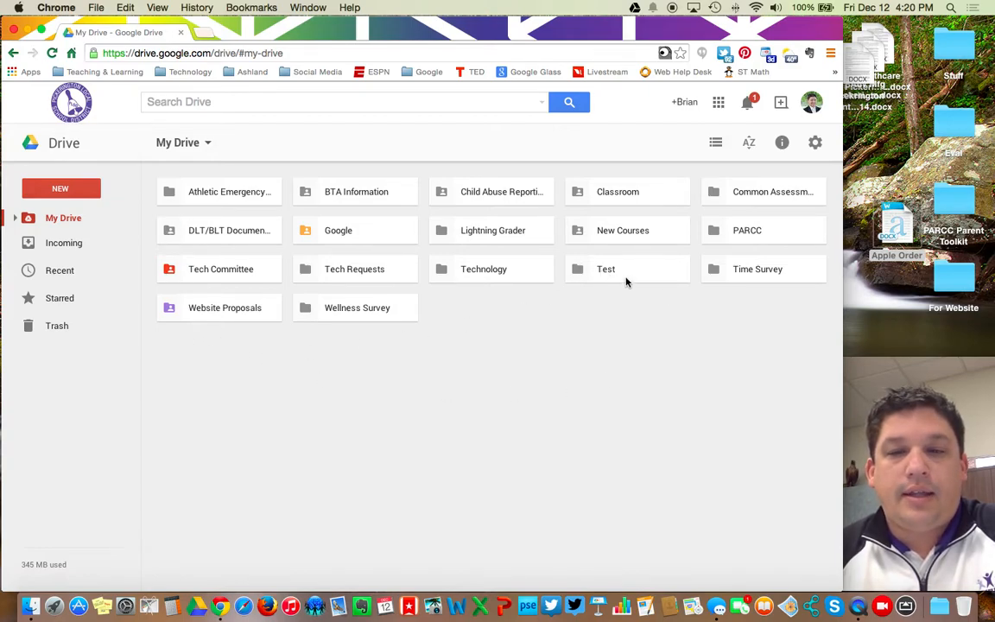
pyautogui.moveTo(620, 276)
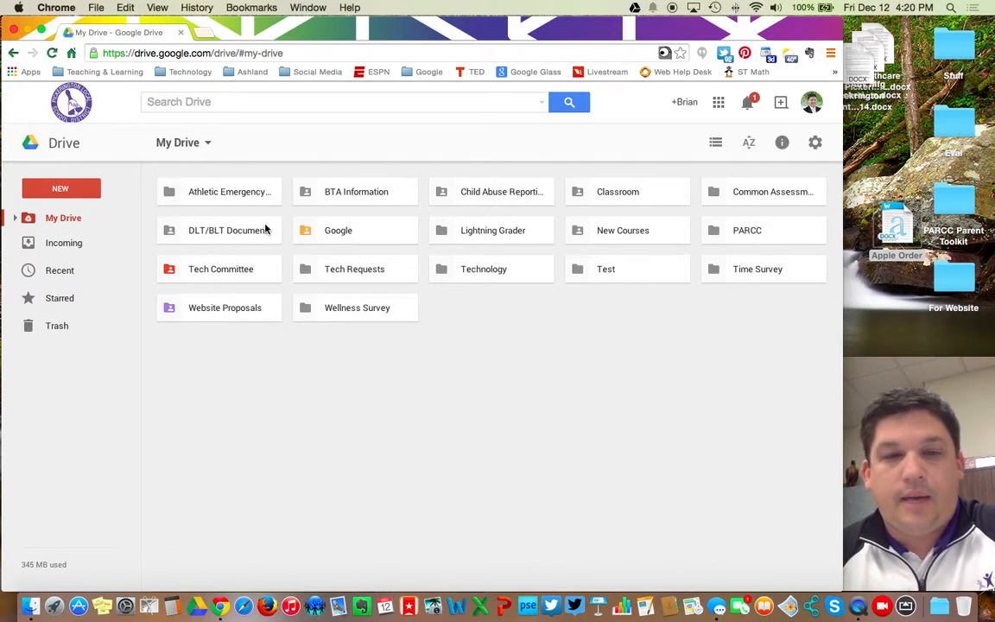
pyautogui.click(218, 190)
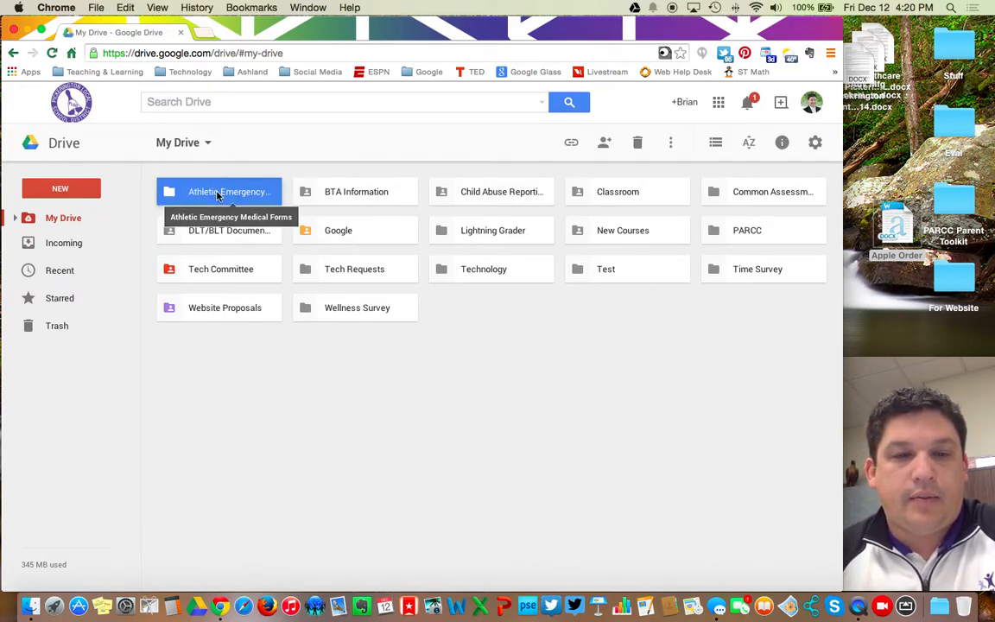
pyautogui.doubleClick(218, 190)
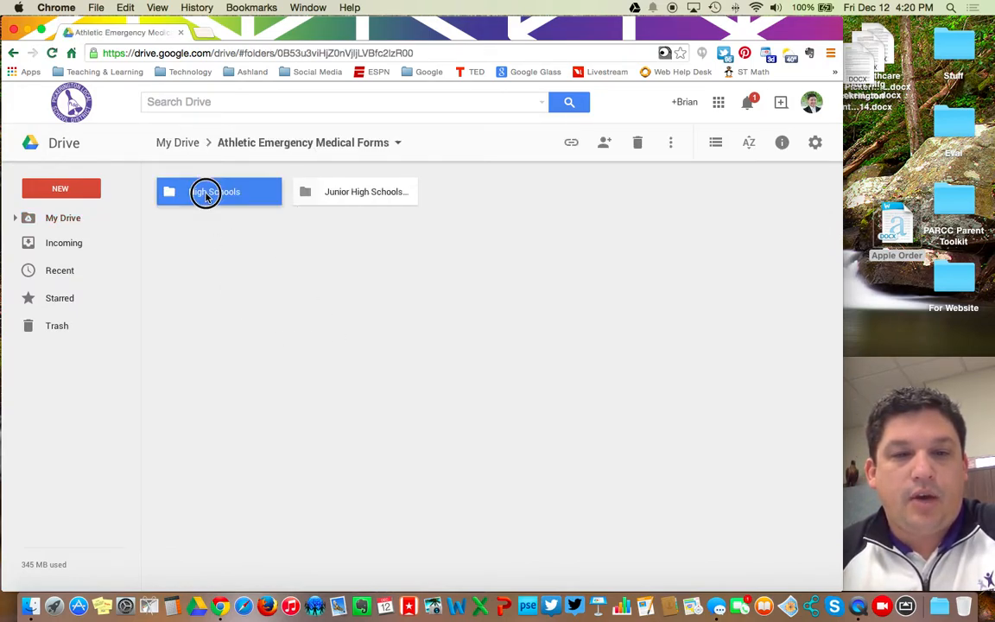
pyautogui.doubleClick(218, 190)
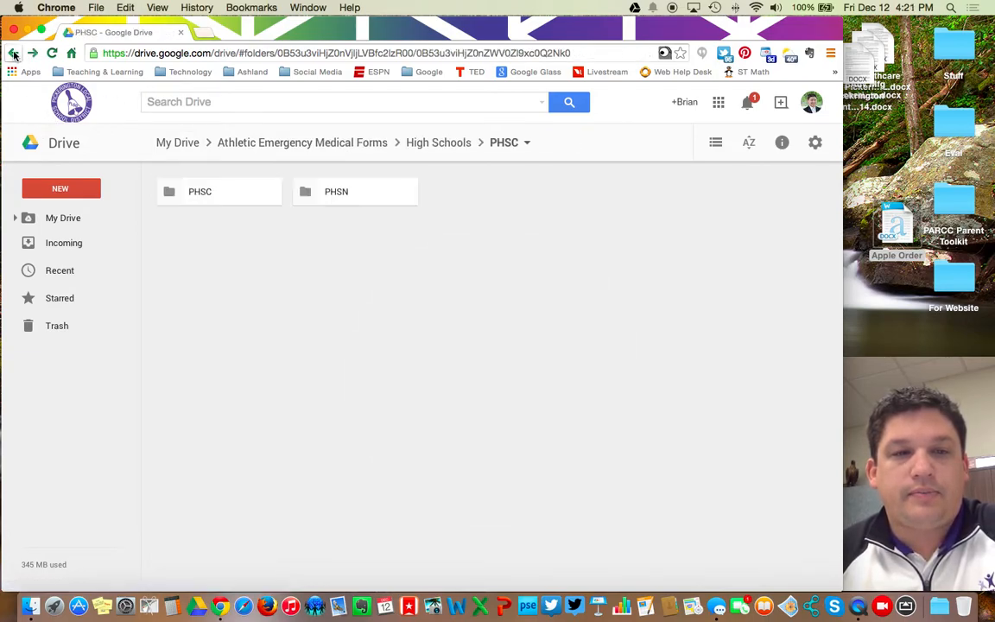
pyautogui.click(14, 52)
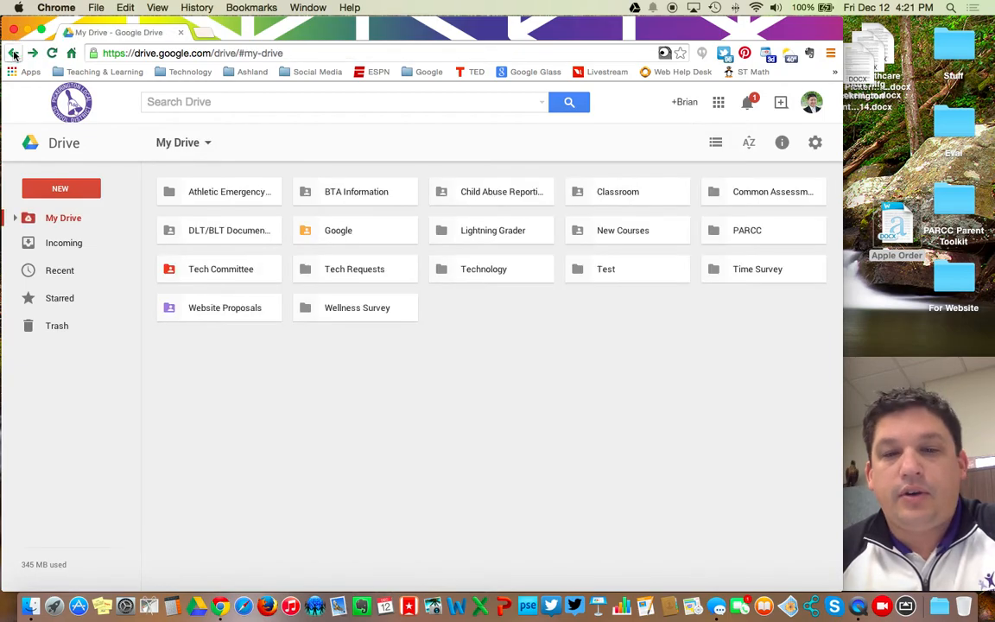
pyautogui.moveTo(584, 273)
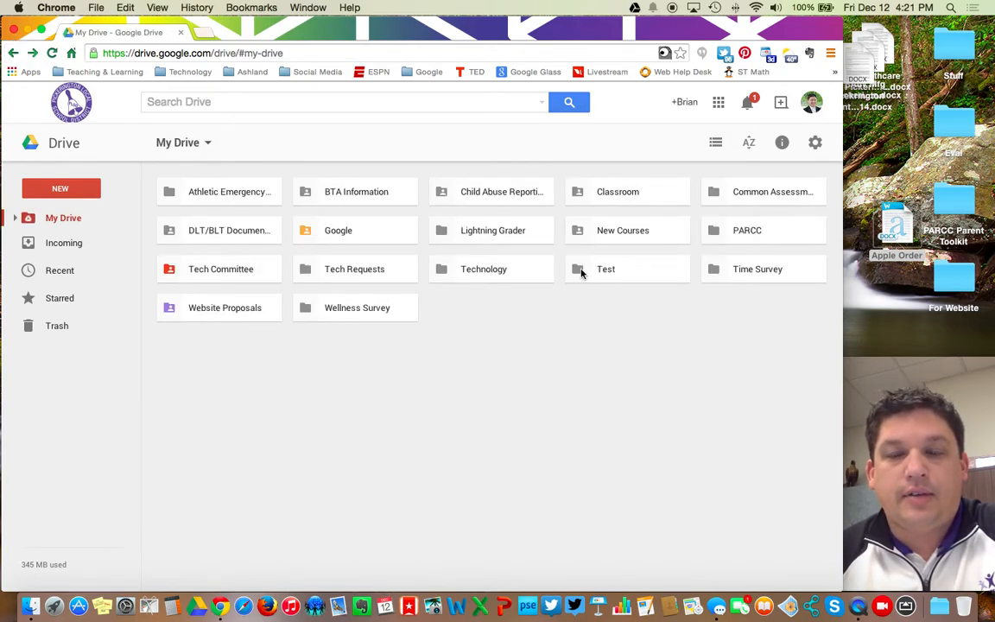
pyautogui.click(604, 270)
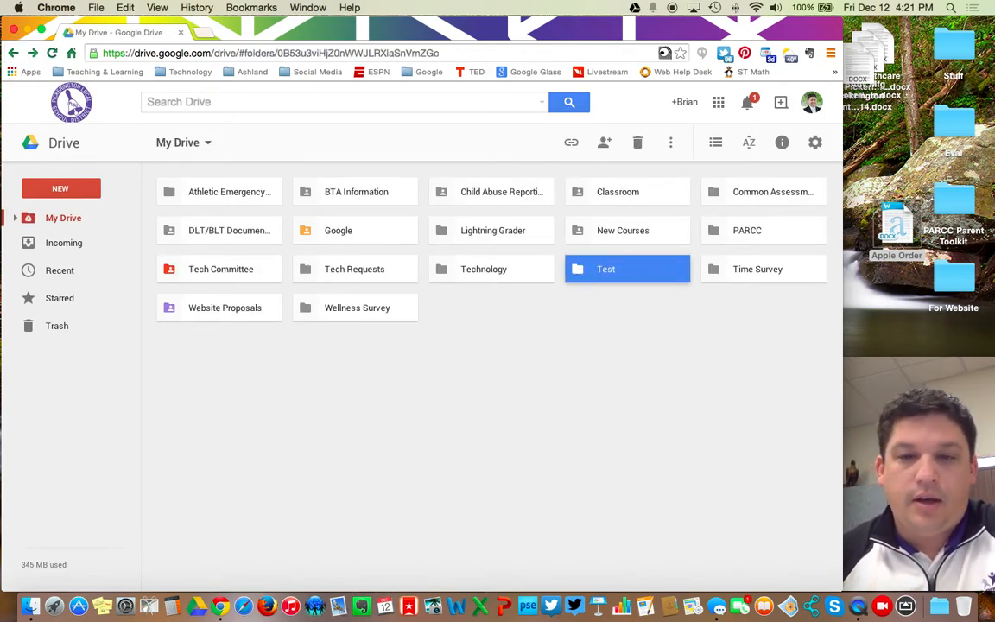
pyautogui.doubleClick(627, 270)
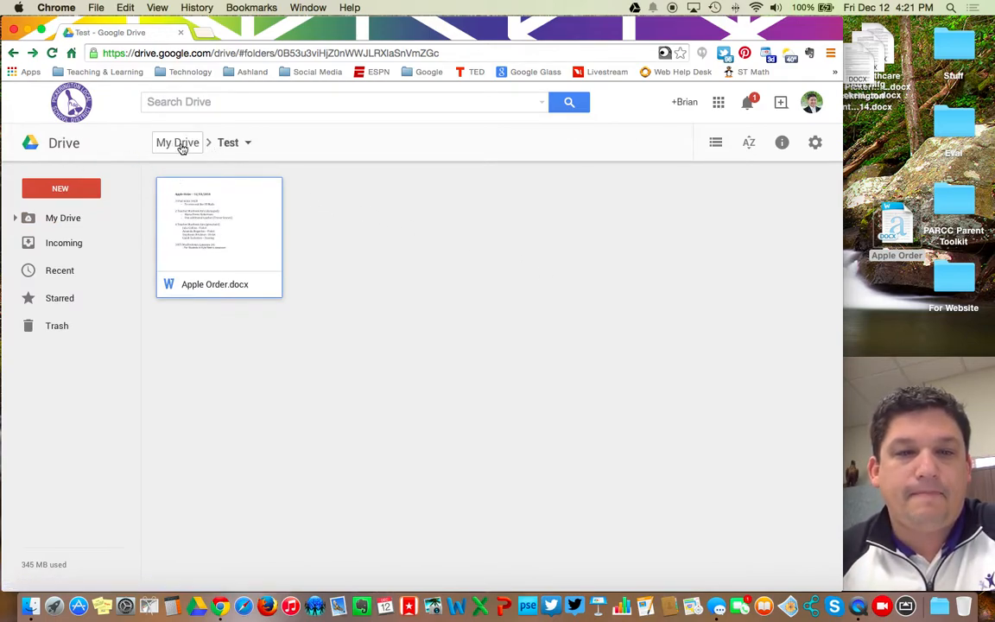
pyautogui.click(176, 142)
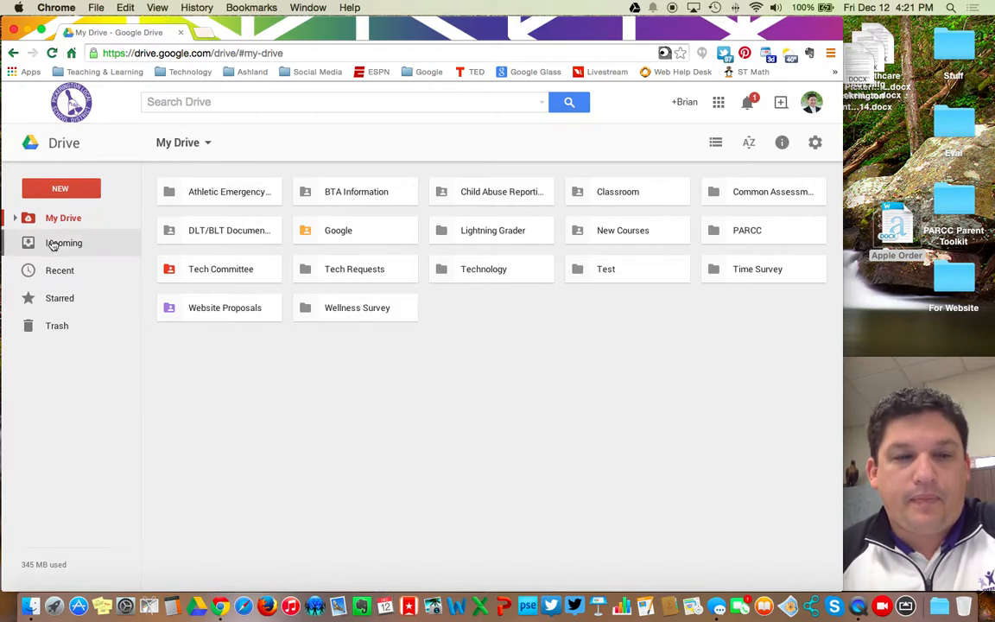
pyautogui.click(62, 242)
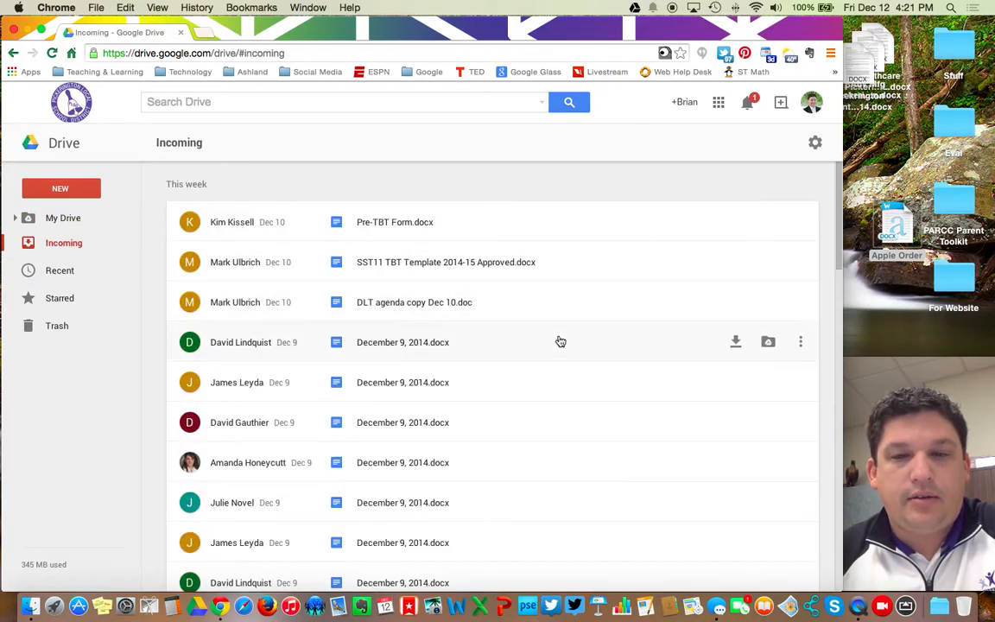
pyautogui.scroll(-3)
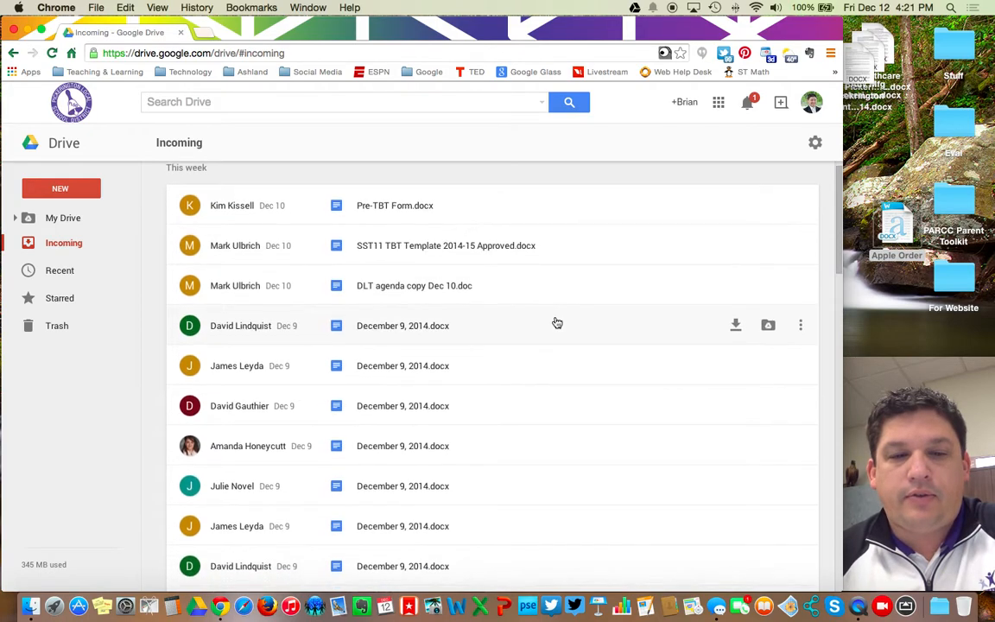
pyautogui.scroll(-3)
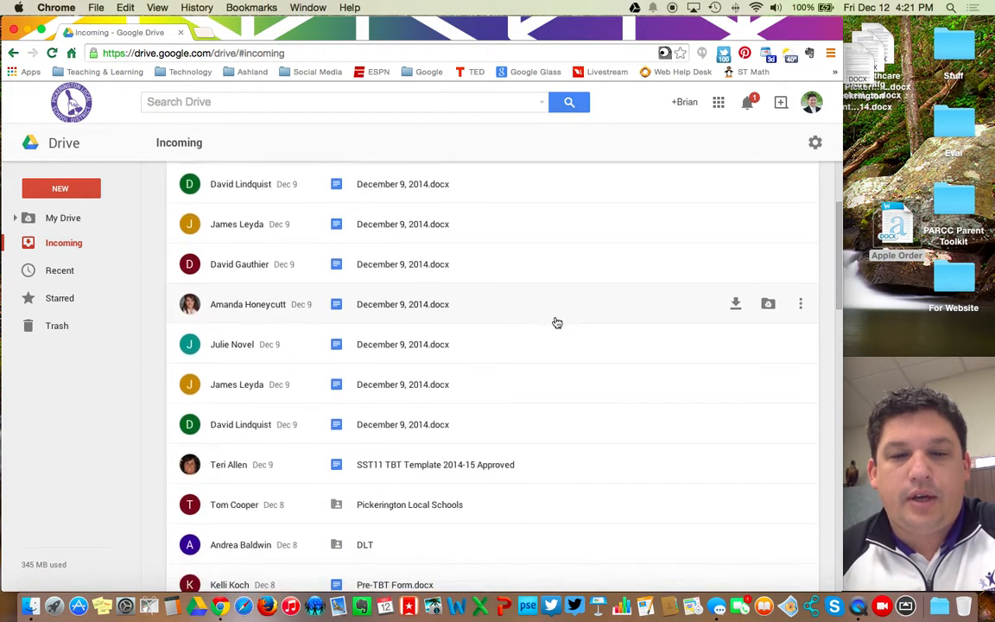
pyautogui.scroll(-3)
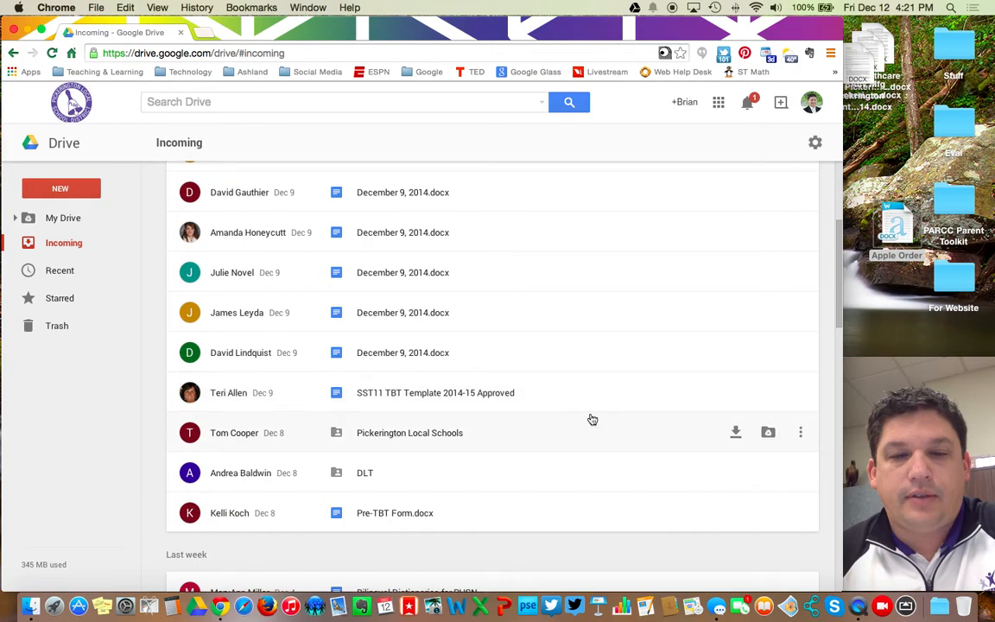
pyautogui.scroll(-3)
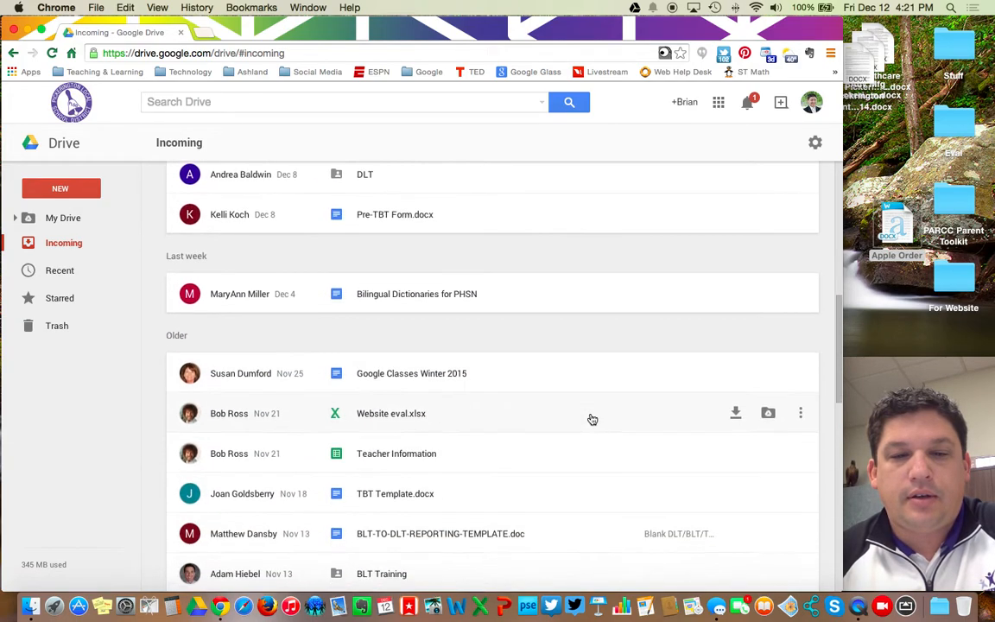
pyautogui.scroll(-3)
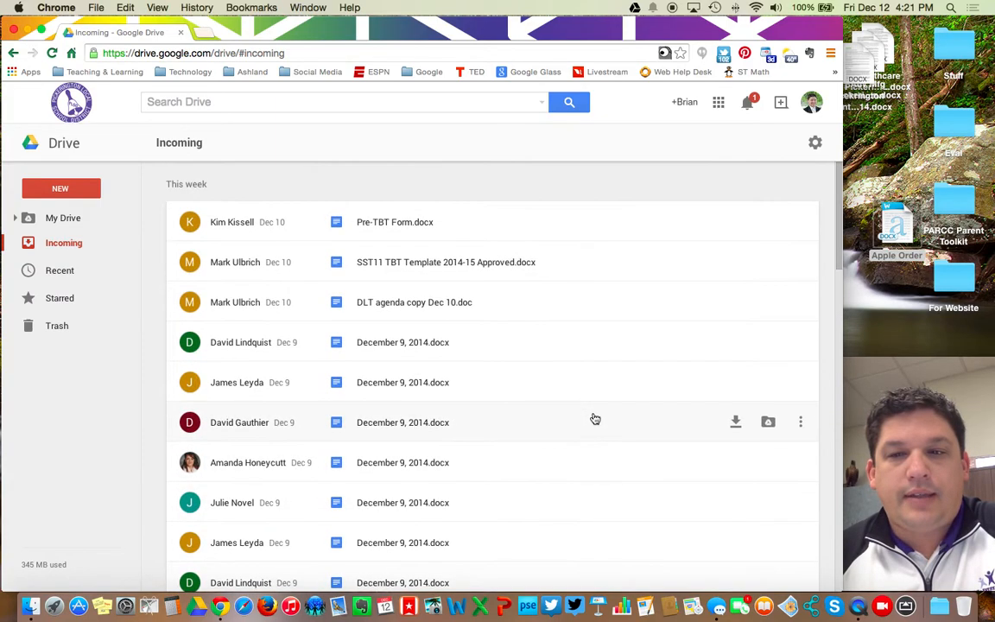
pyautogui.click(344, 101)
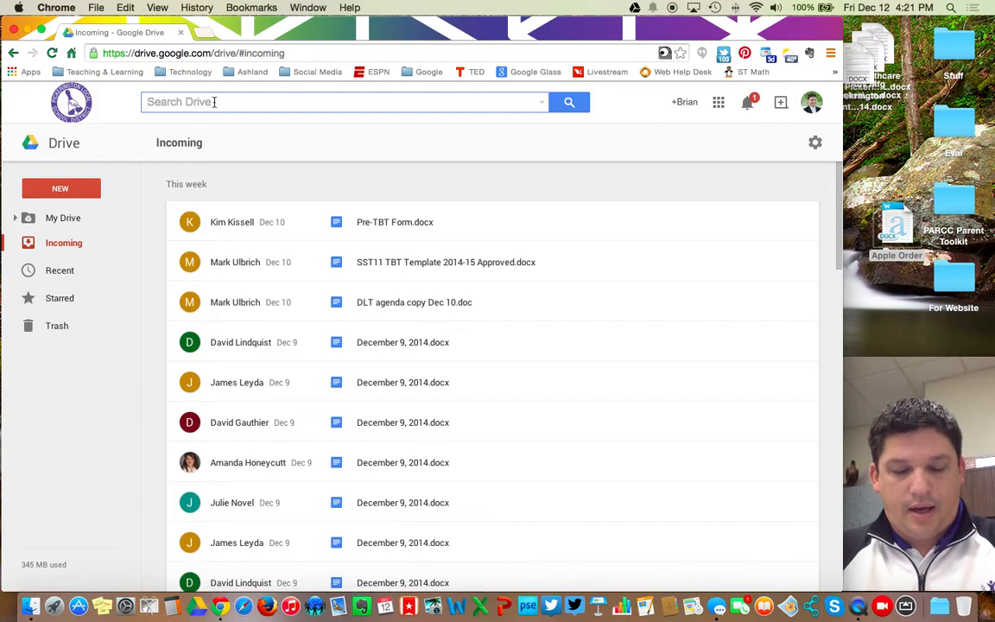
pyautogui.write('from:')
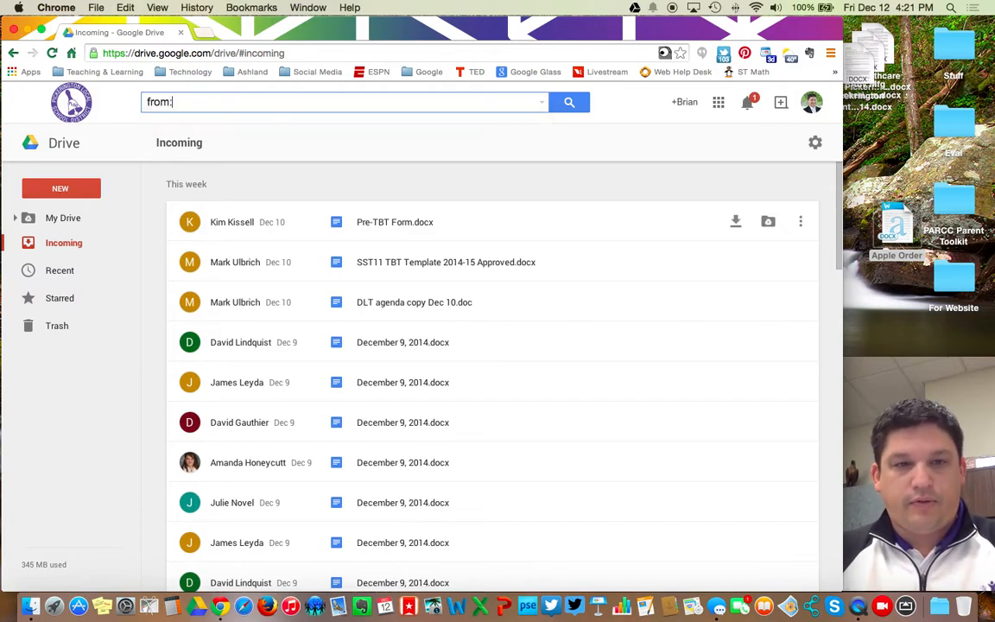
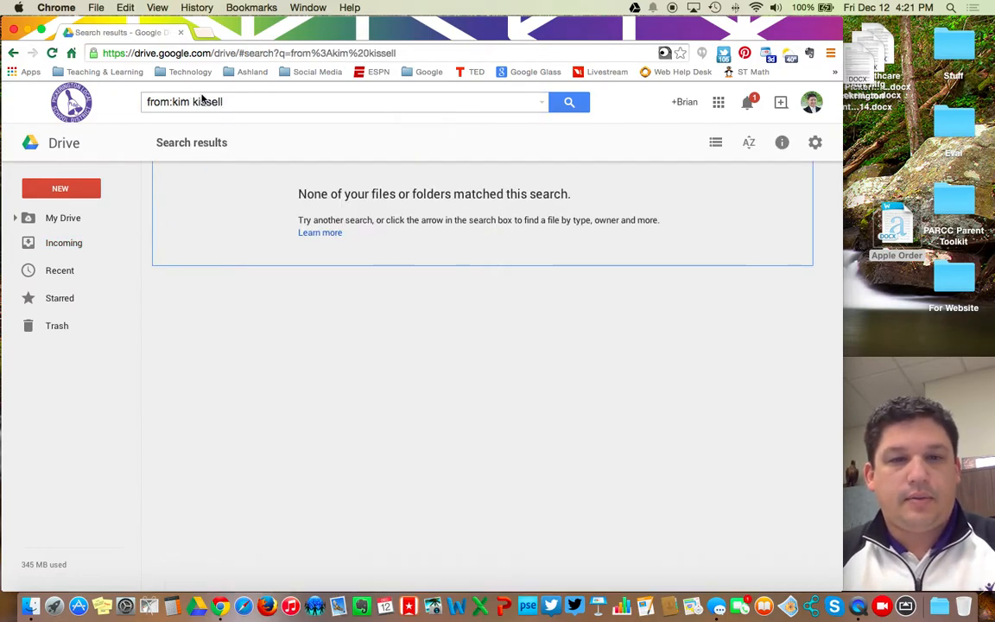
pyautogui.doubleClick(207, 100)
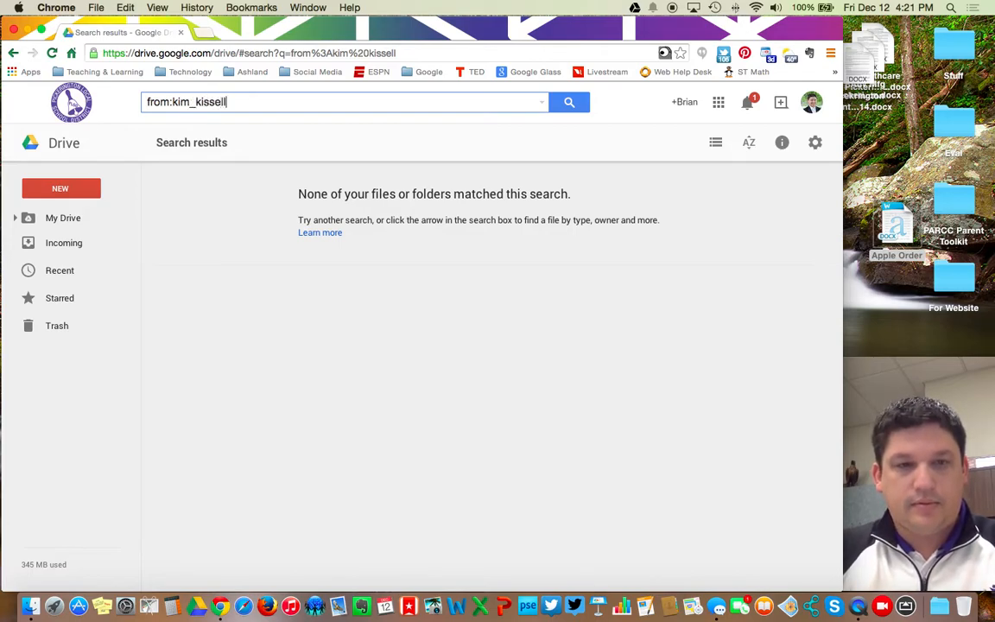
pyautogui.write('@staff.')
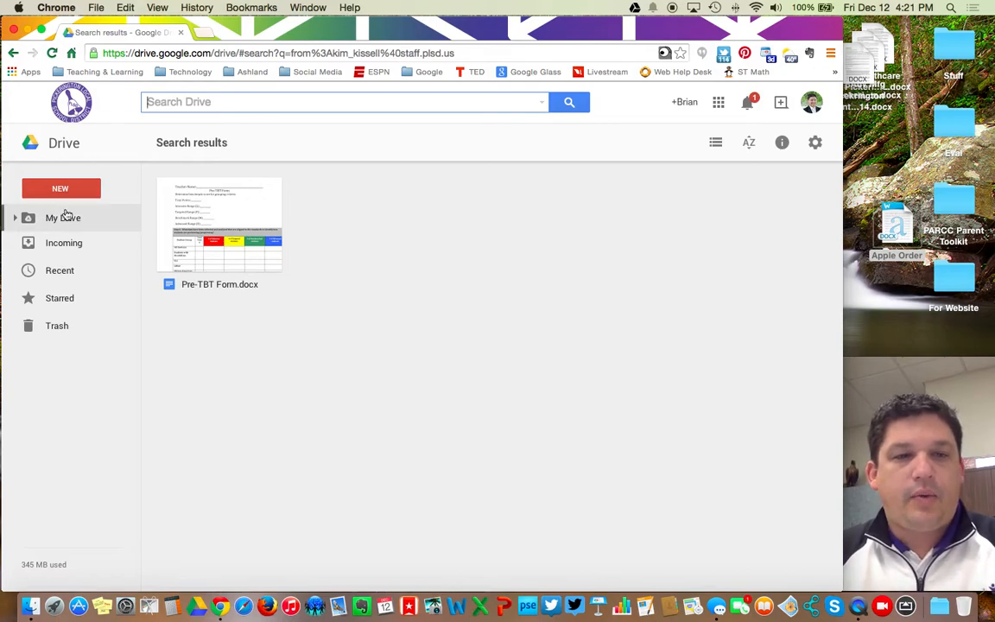
pyautogui.click(63, 218)
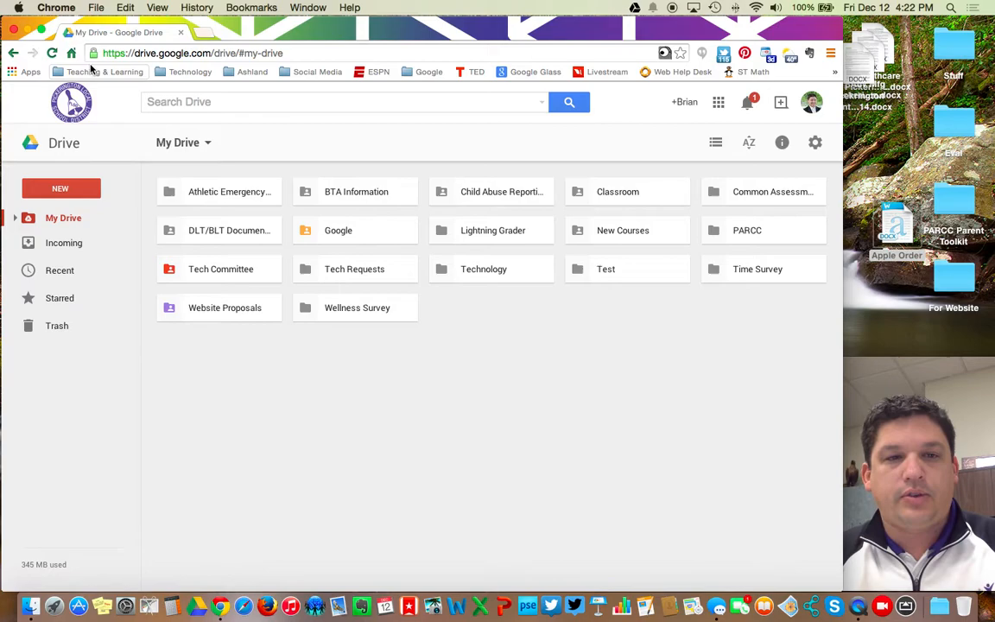
# Launch Gmail from Chrome's apps page
pyautogui.click(31, 72)
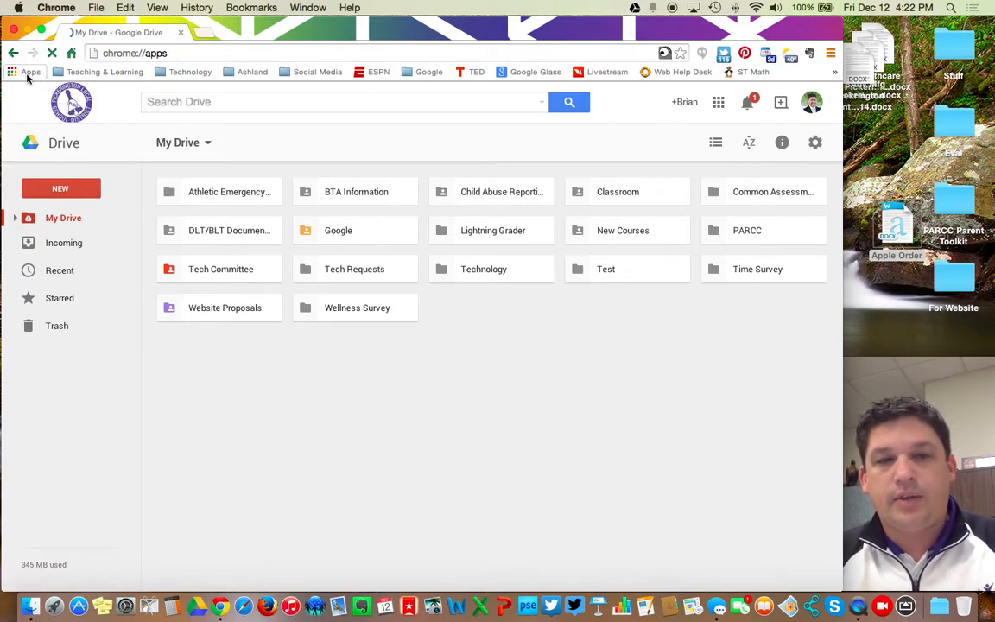
pyautogui.click(26, 73)
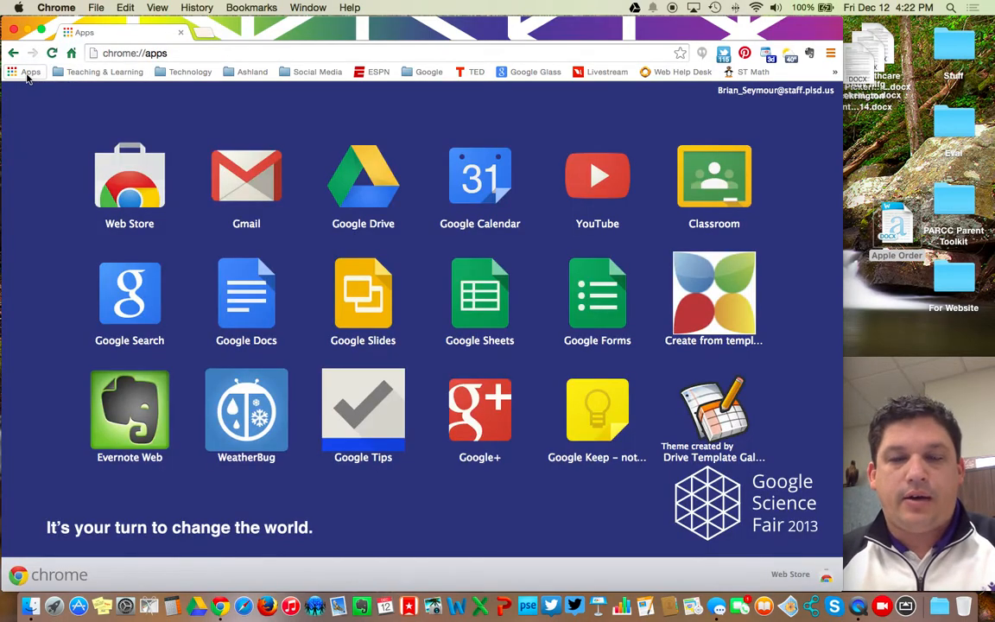
pyautogui.click(246, 176)
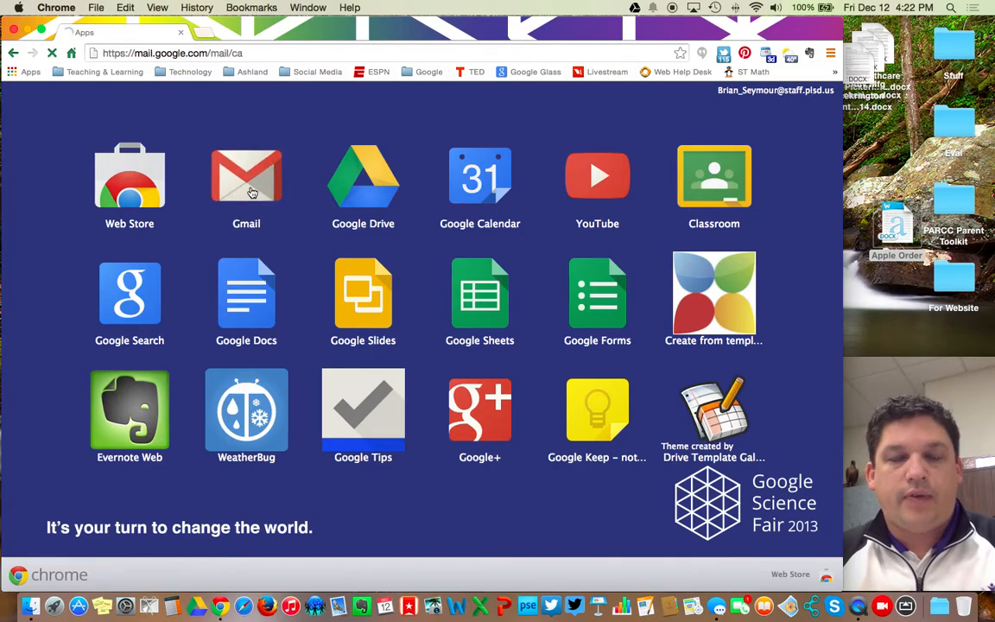
# Read a follow-up message in the inbox, then show the Technology Purchases label
pyautogui.click(245, 176)
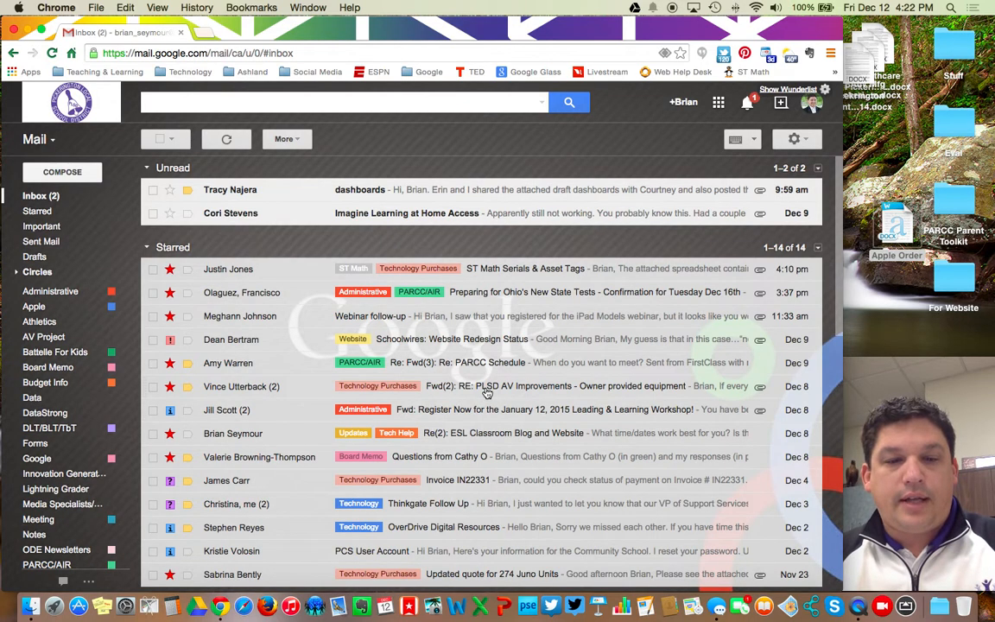
pyautogui.scroll(-3)
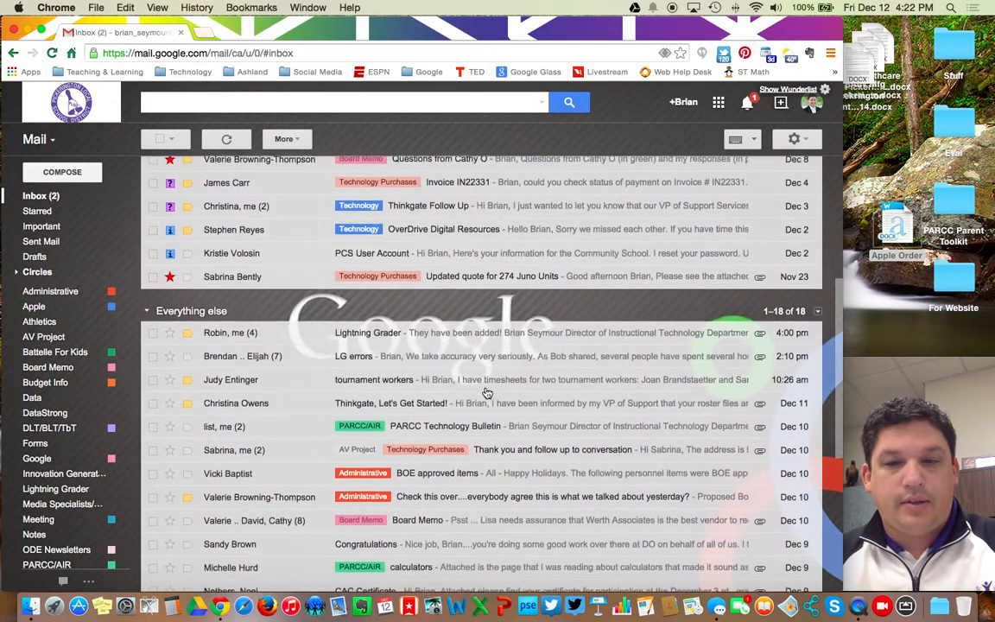
pyautogui.scroll(-3)
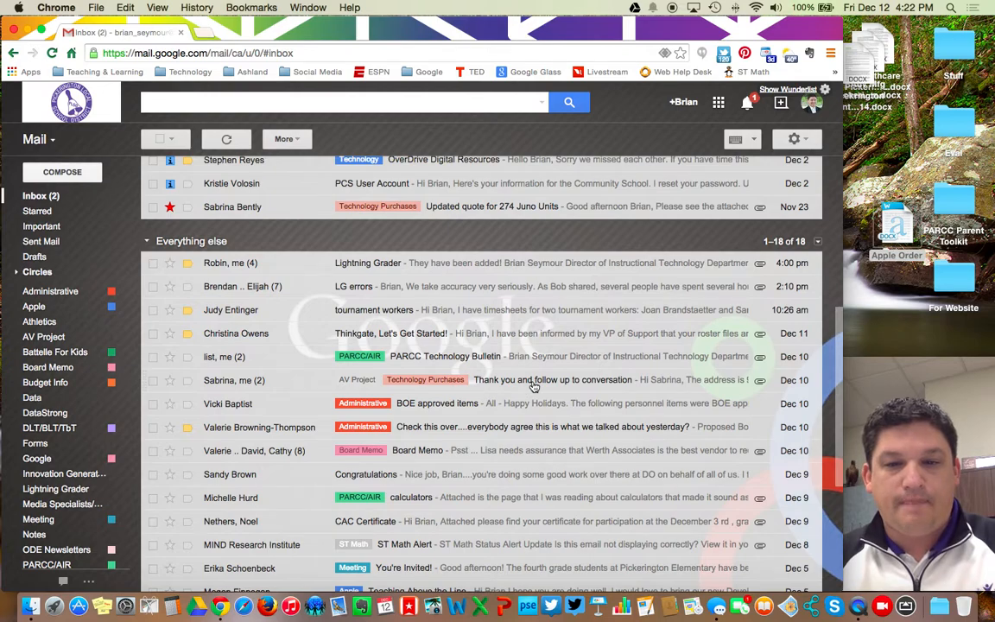
pyautogui.click(553, 381)
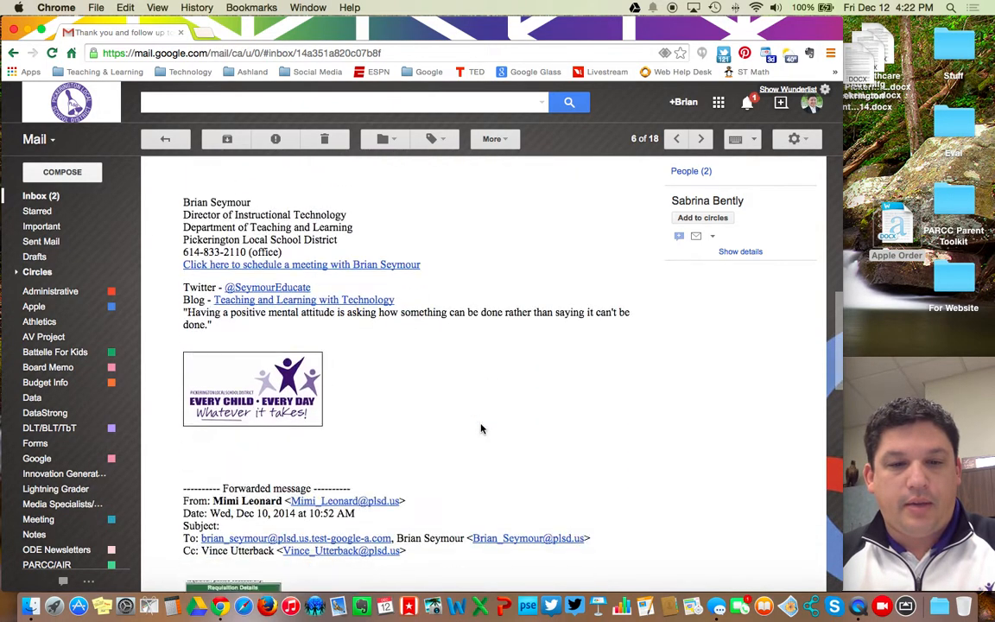
pyautogui.scroll(-3)
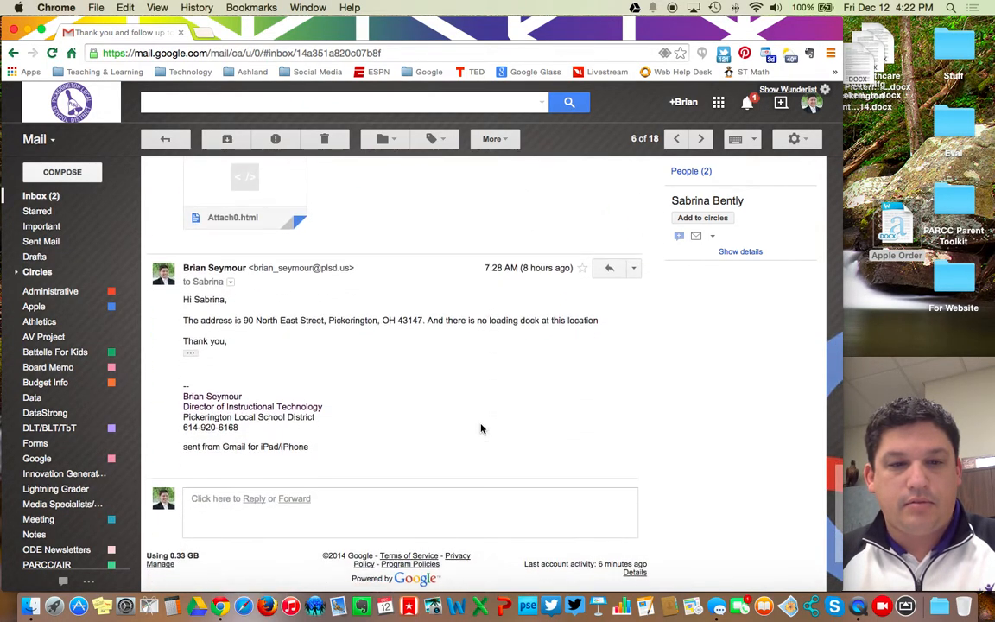
pyautogui.click(165, 138)
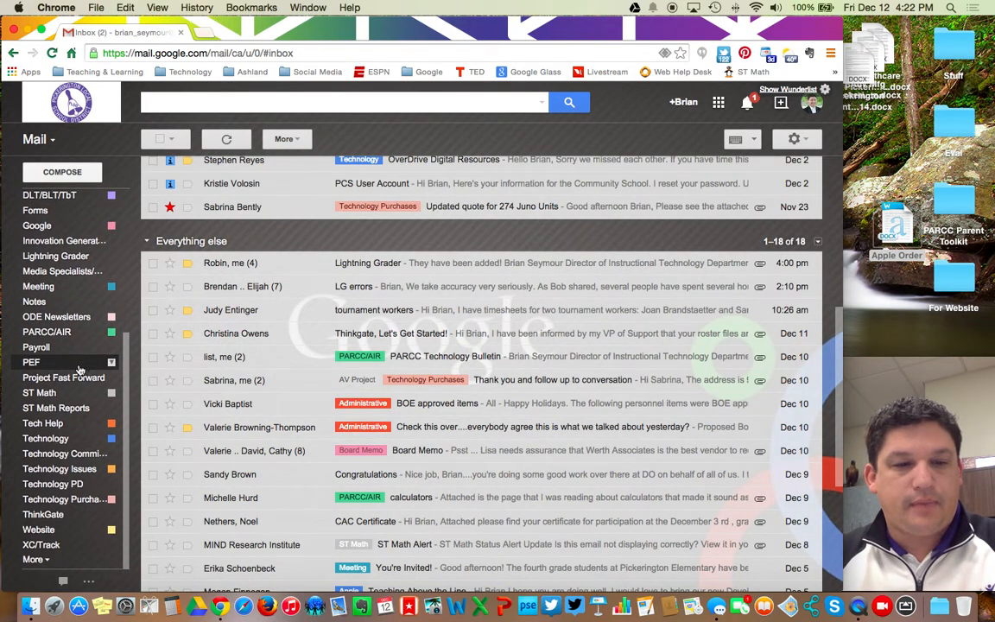
pyautogui.click(62, 499)
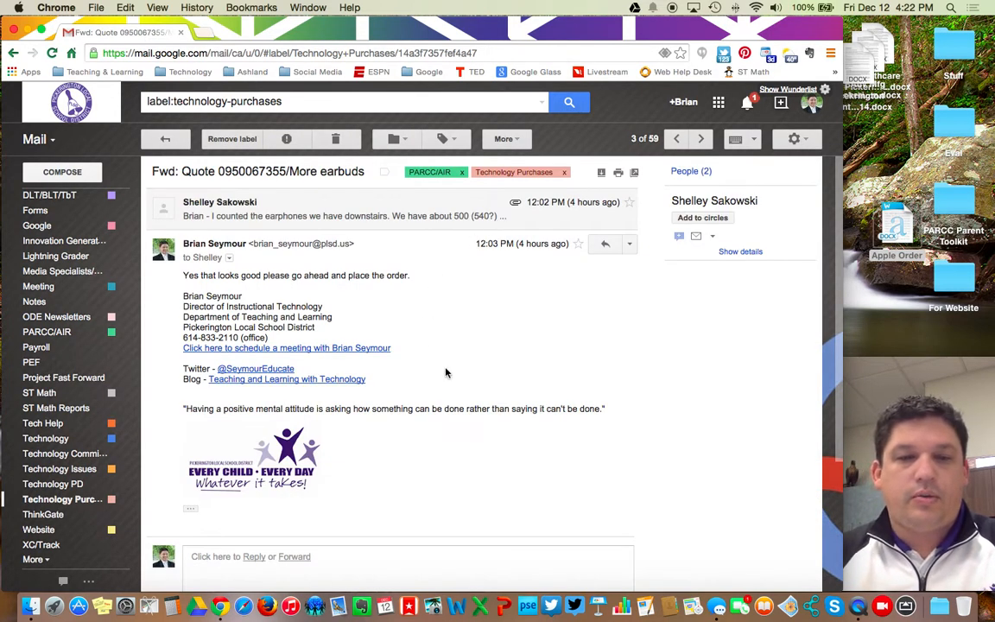
# Save the Quote 0950067355.pdf attachment from the quote email to Drive
pyautogui.scroll(-3)
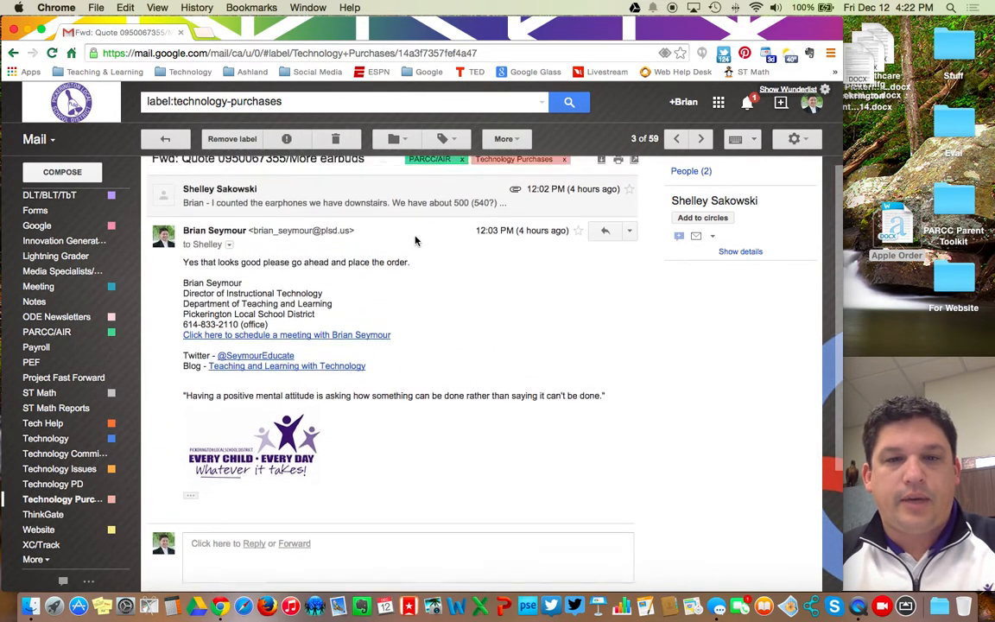
pyautogui.scroll(-3)
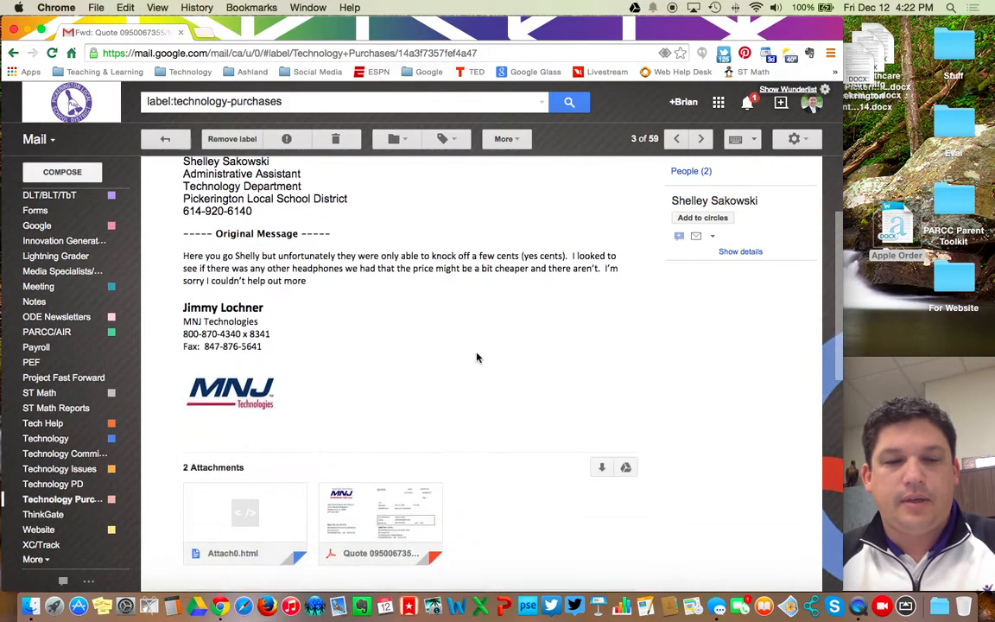
pyautogui.scroll(-3)
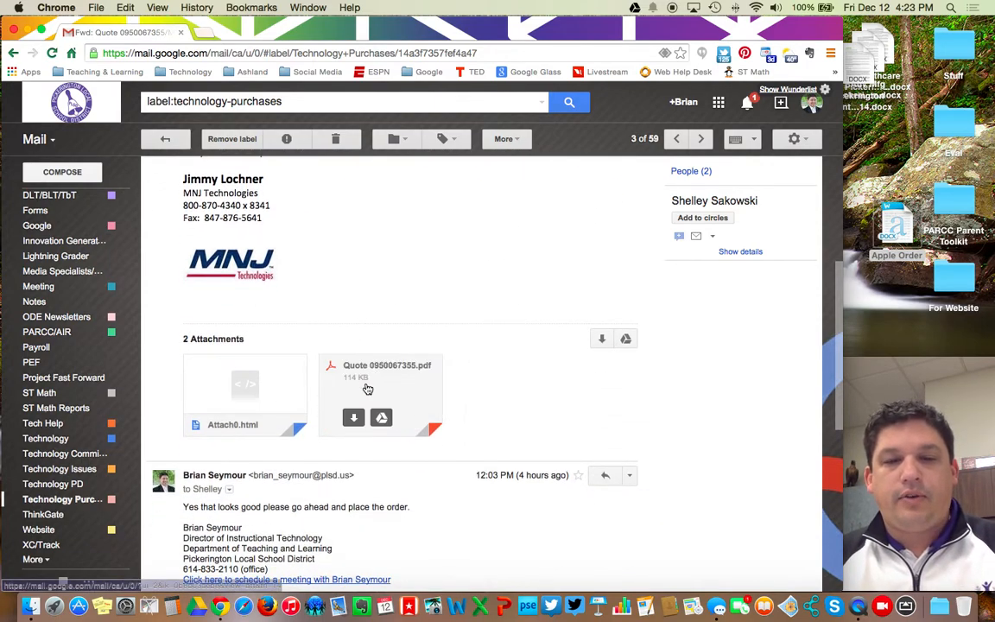
pyautogui.moveTo(352, 418)
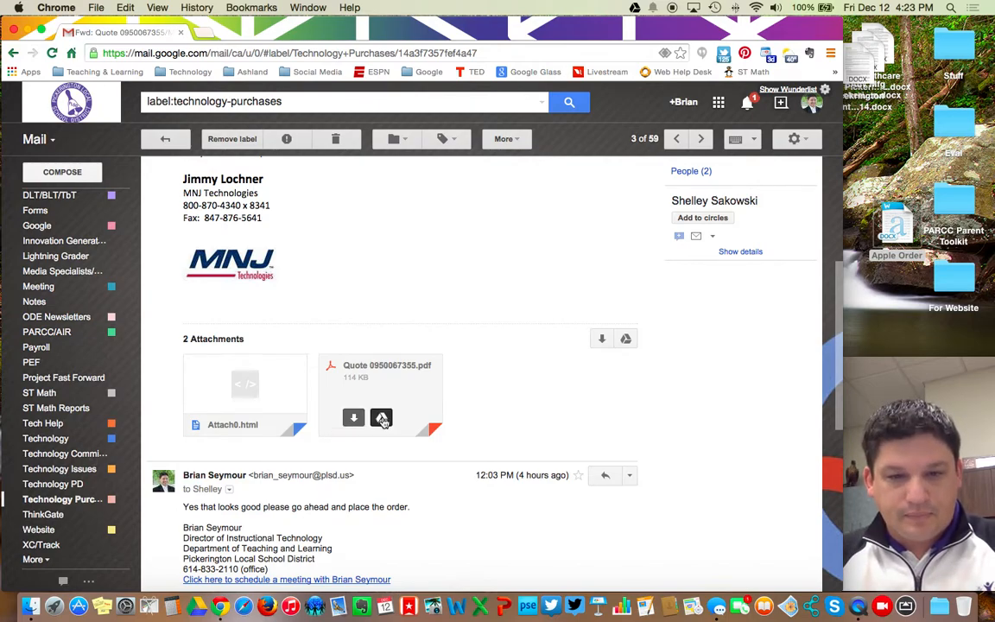
pyautogui.moveTo(380, 420)
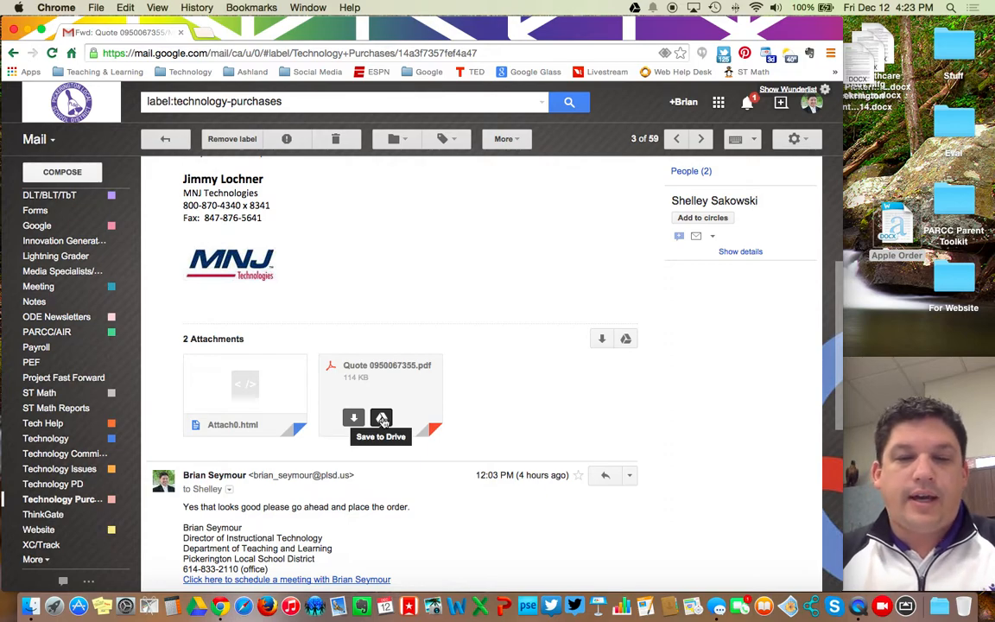
pyautogui.click(380, 420)
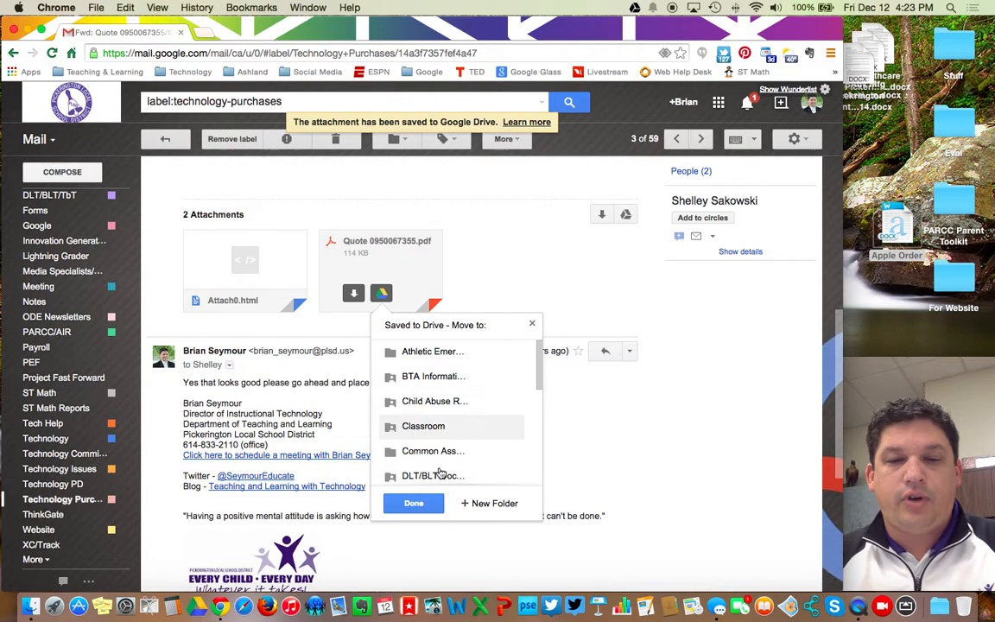
# Move the saved quote PDF into the Technology folder in Drive
pyautogui.scroll(-3)
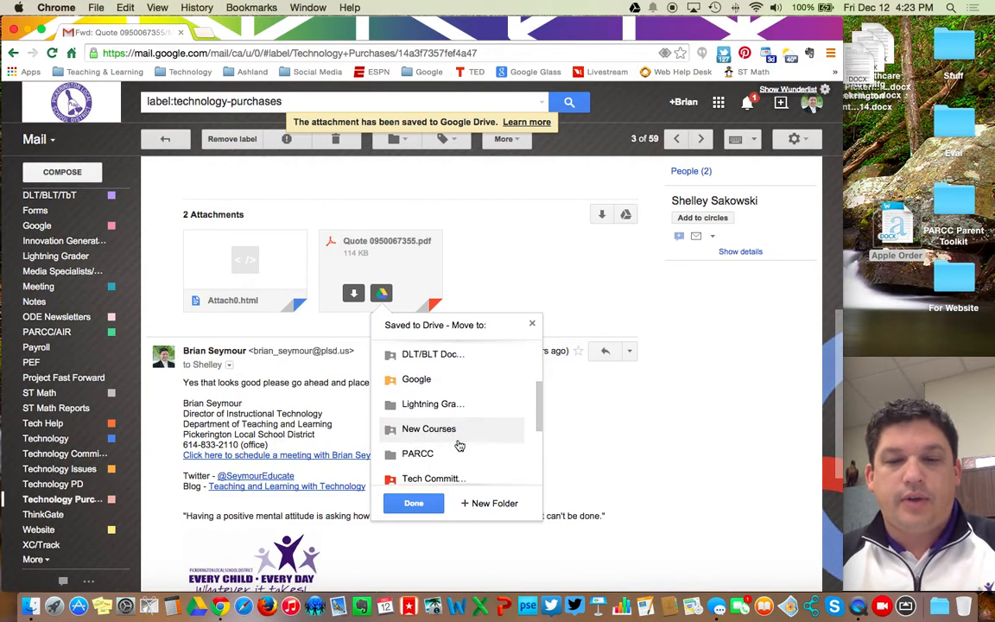
pyautogui.scroll(-3)
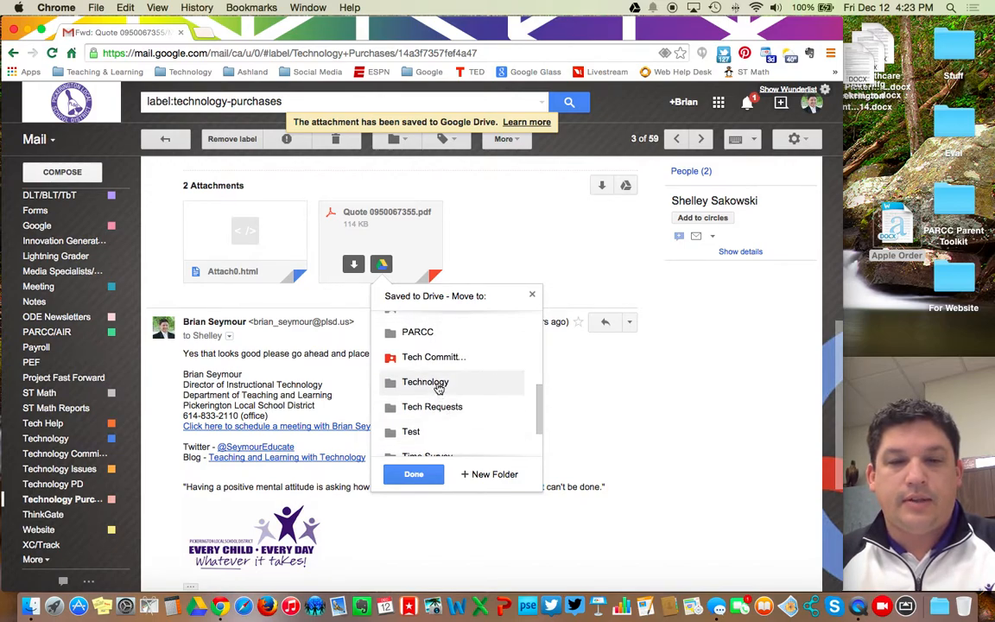
pyautogui.click(425, 382)
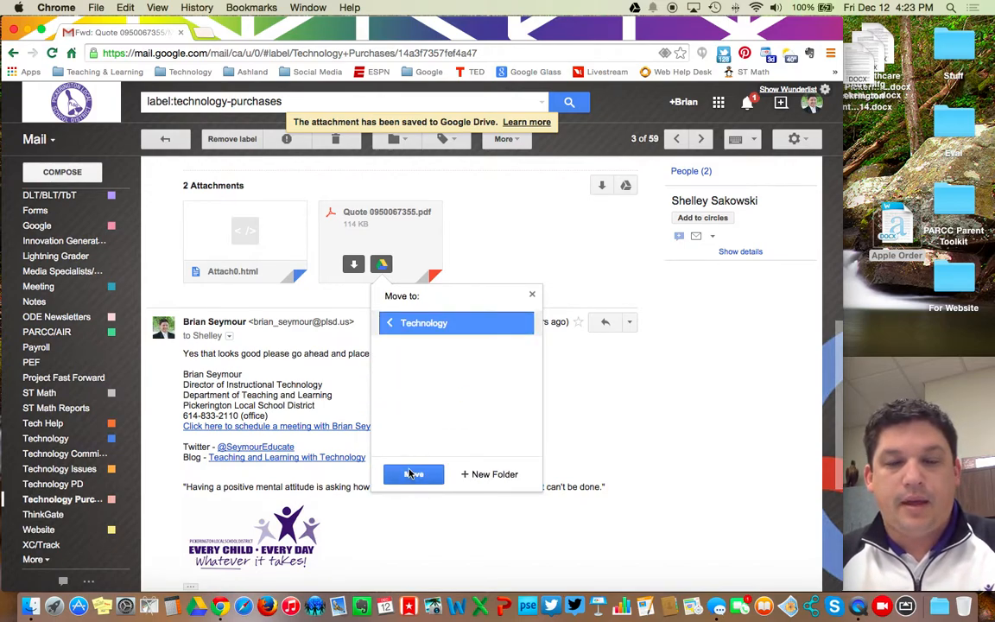
pyautogui.click(413, 473)
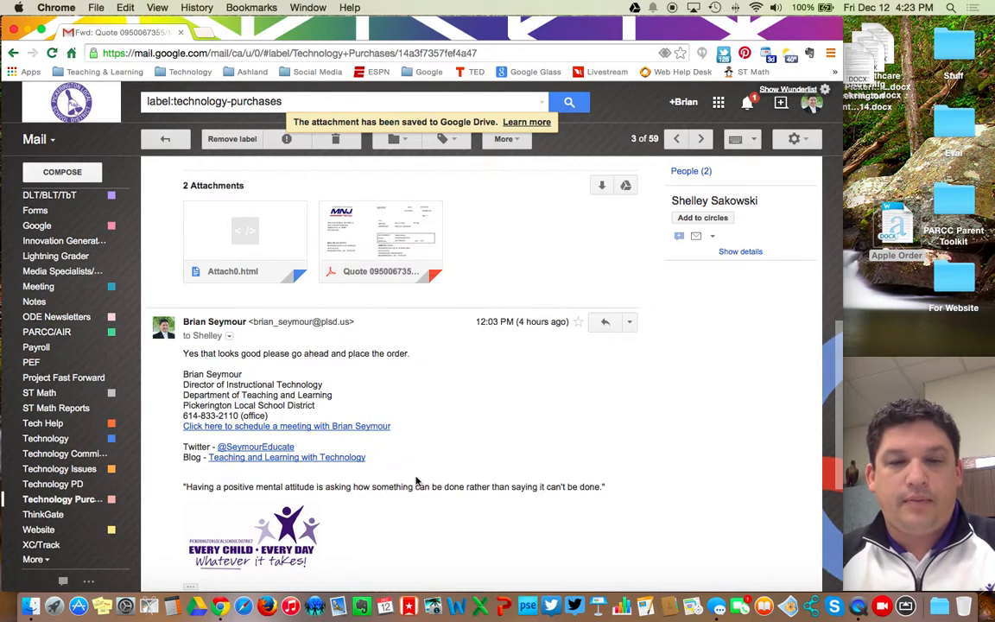
pyautogui.moveTo(498, 314)
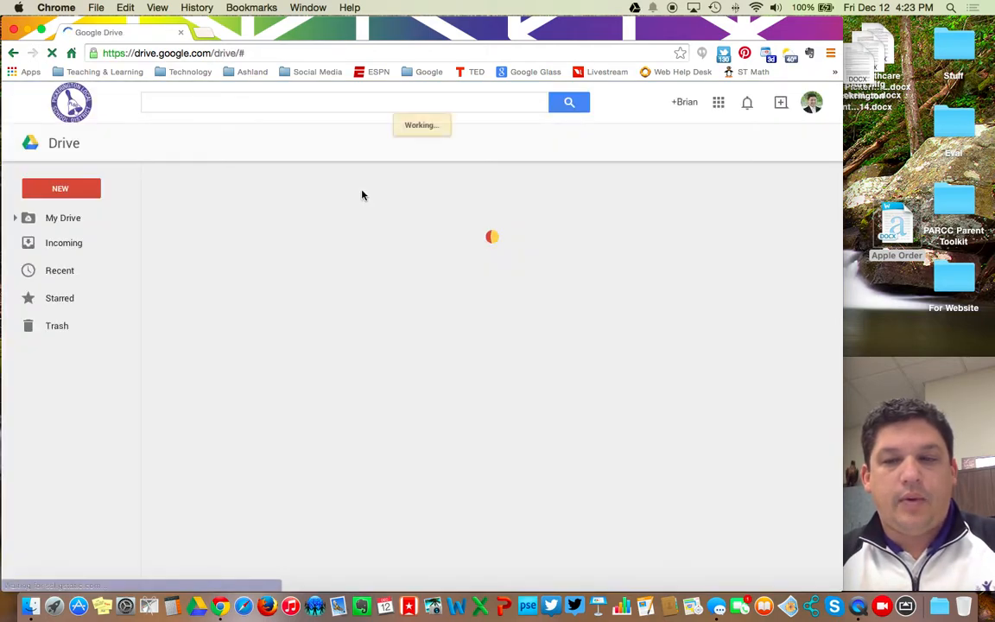
# Confirm Quote 0950067355.pdf is in Drive's Technology folder, then return to Chrome's apps page
pyautogui.click(63, 217)
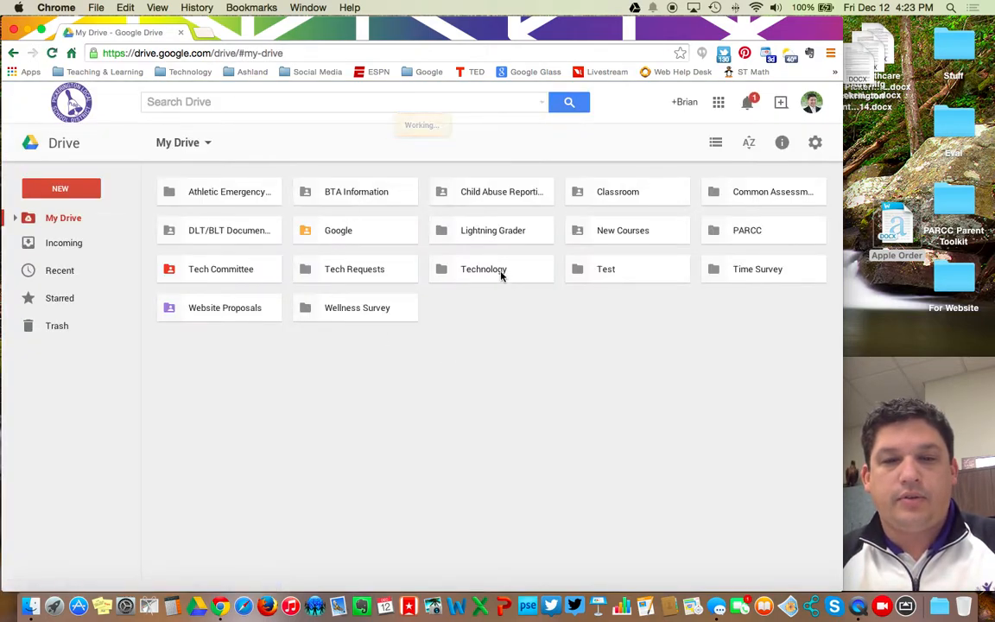
pyautogui.doubleClick(483, 269)
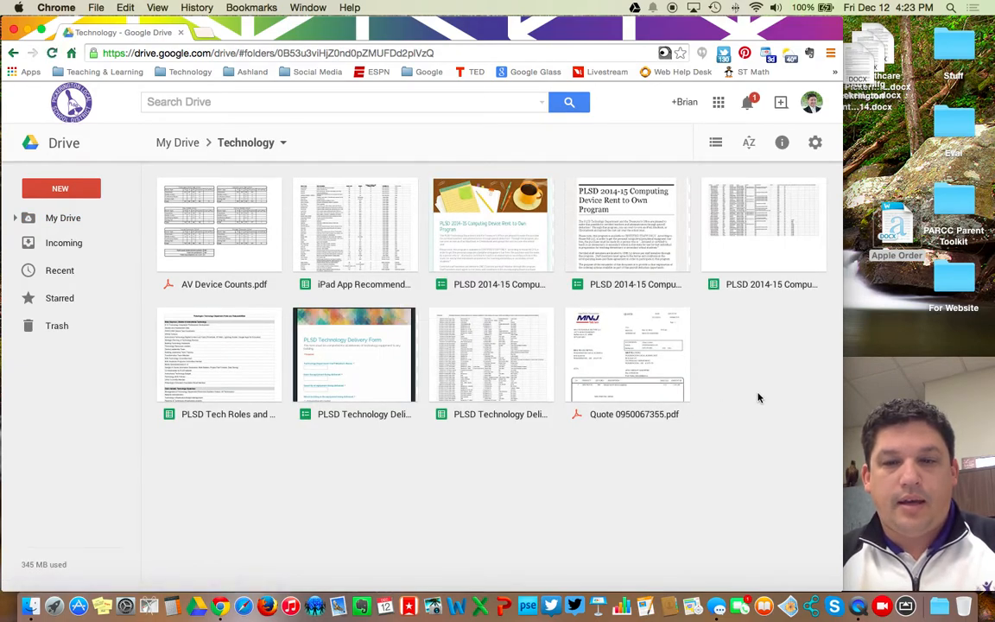
pyautogui.click(626, 354)
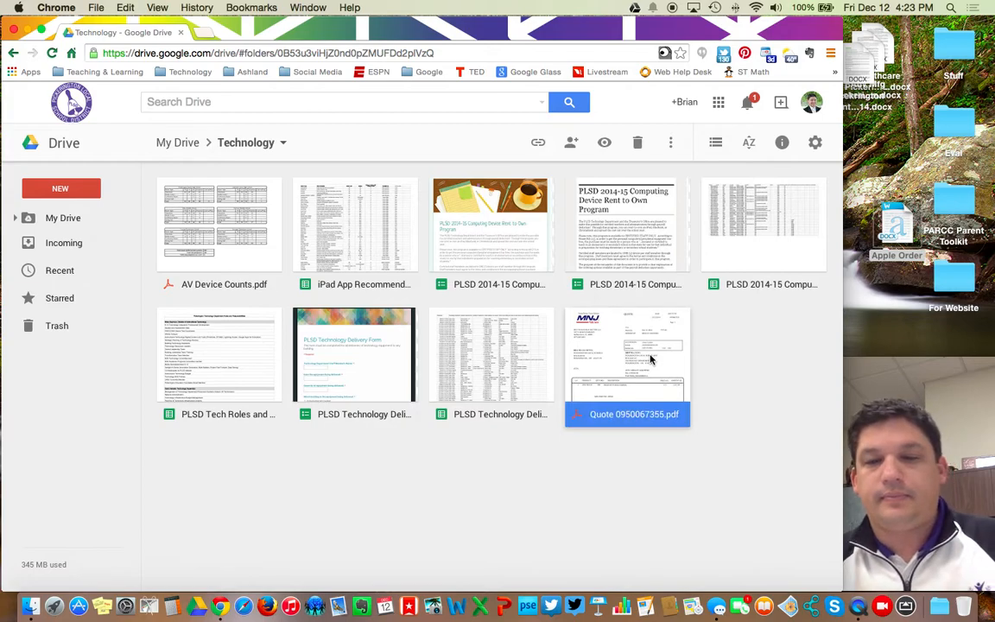
pyautogui.moveTo(594, 337)
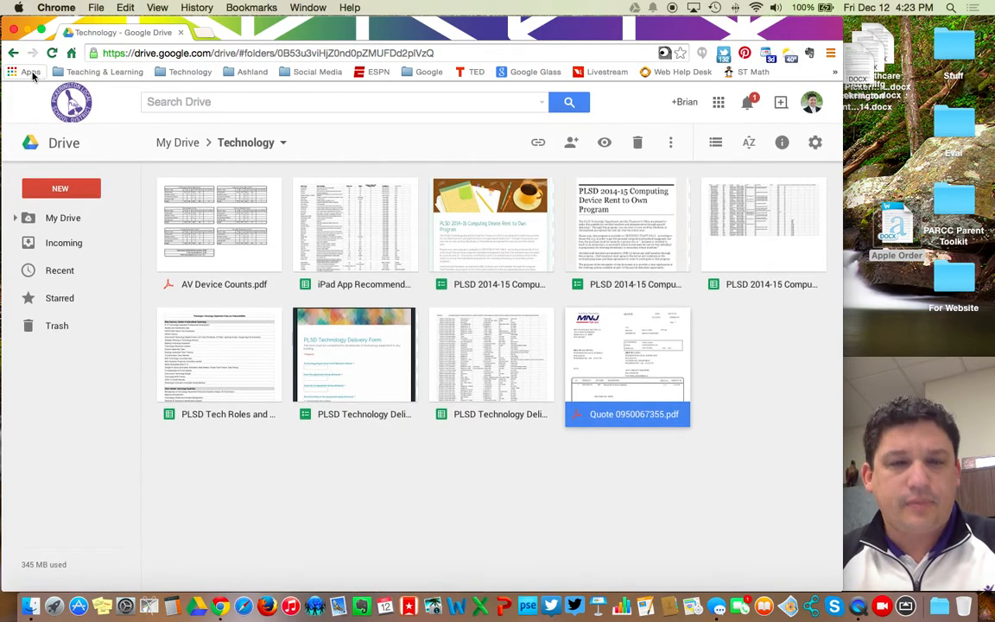
pyautogui.moveTo(31, 72)
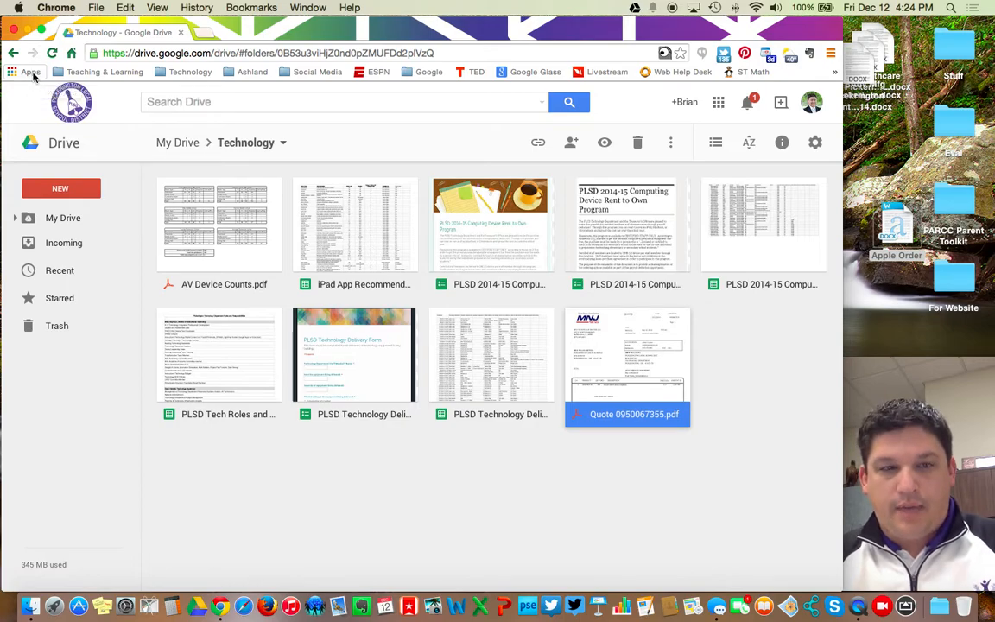
pyautogui.click(28, 73)
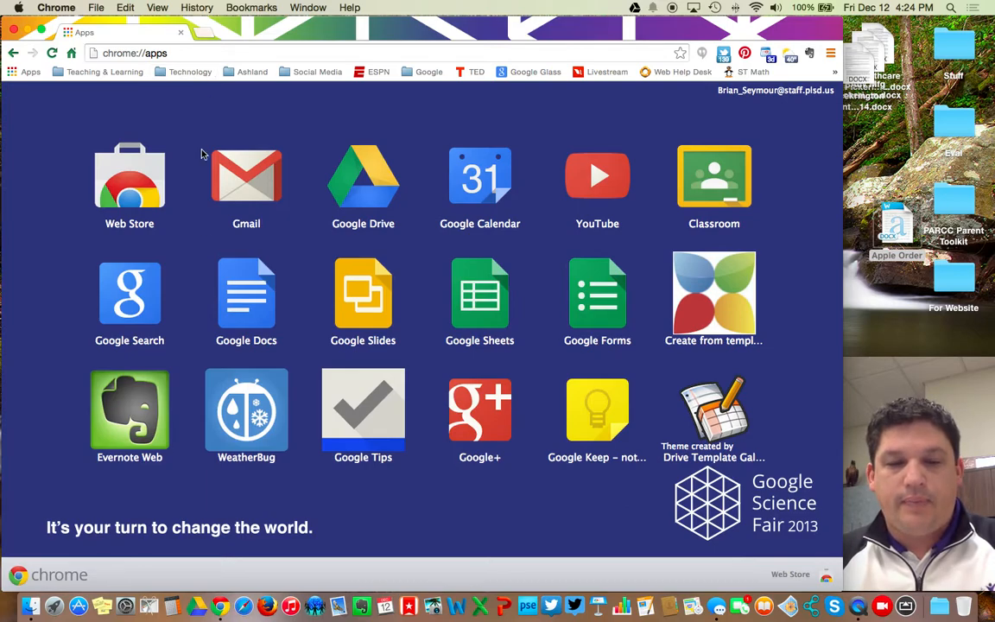
pyautogui.moveTo(201, 596)
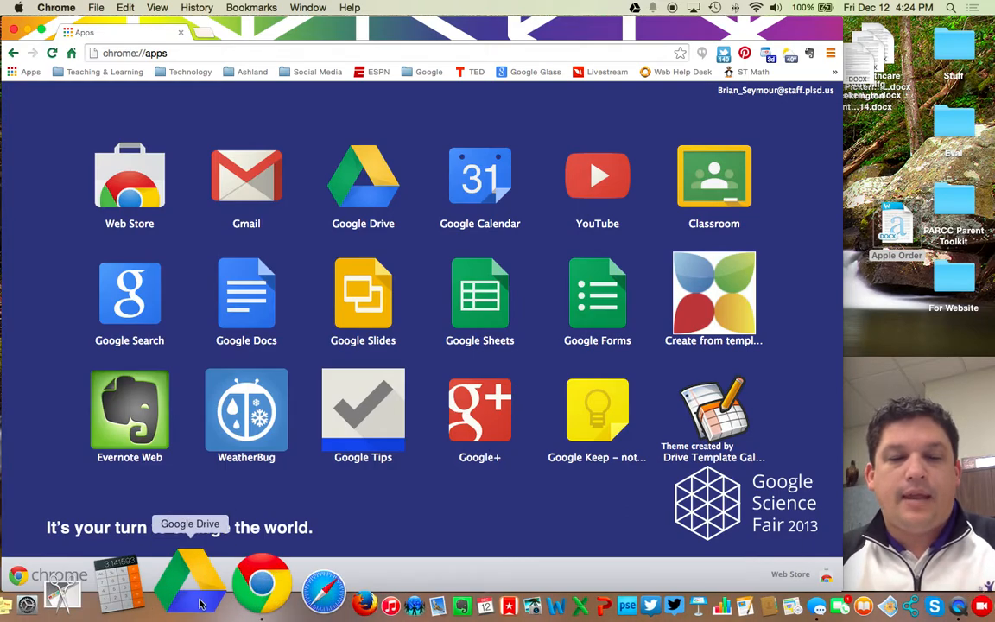
# Show the synced Google Drive folder in Finder from the Dock
pyautogui.click(192, 584)
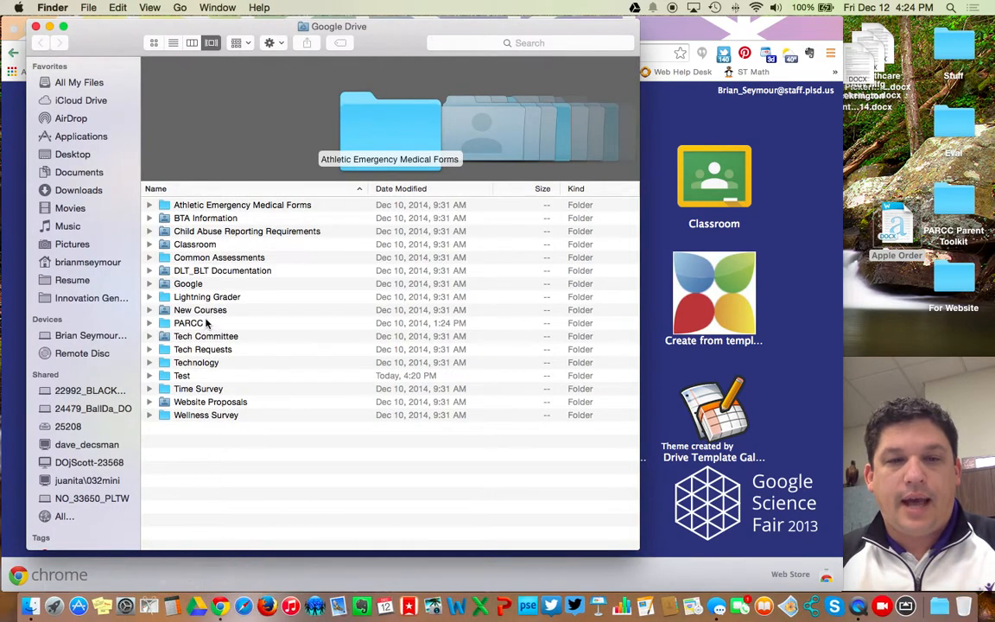
pyautogui.moveTo(206, 371)
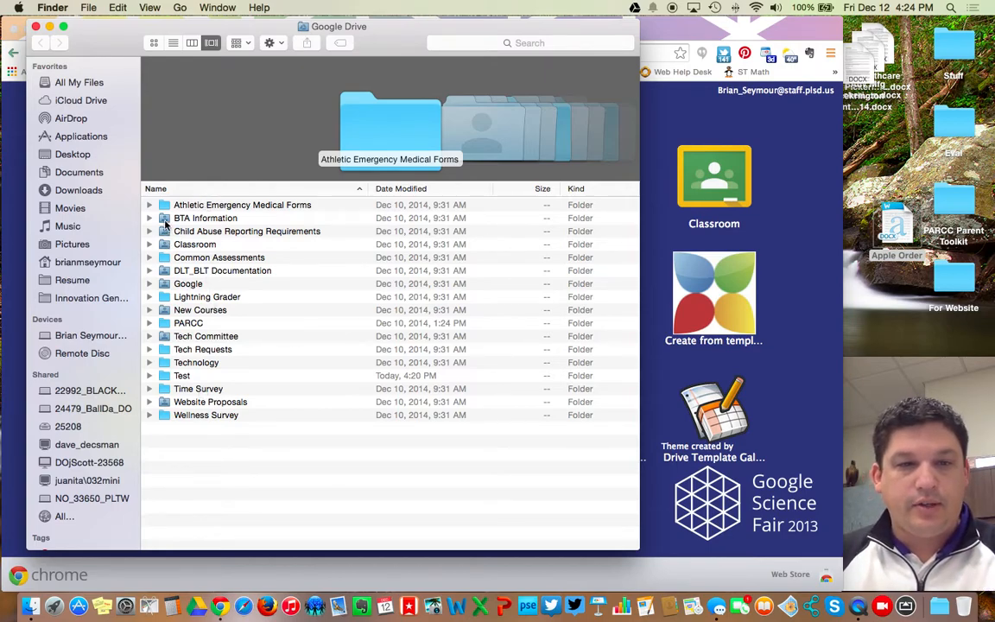
# Browse BTA Information and the Lightning Grader folder's files, then go back to the Drive folder list
pyautogui.click(204, 218)
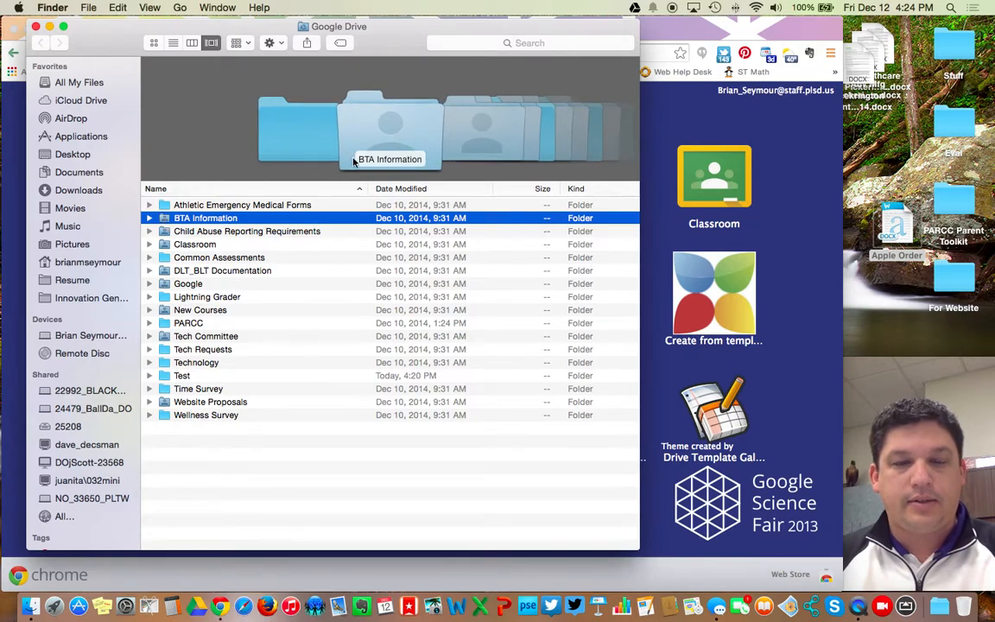
pyautogui.moveTo(353, 355)
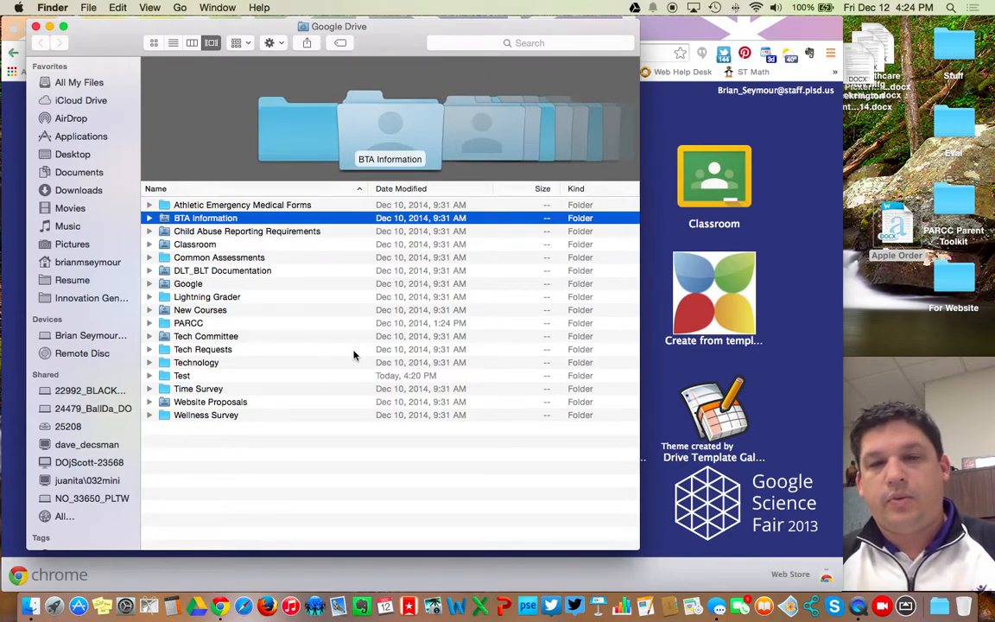
pyautogui.moveTo(197, 250)
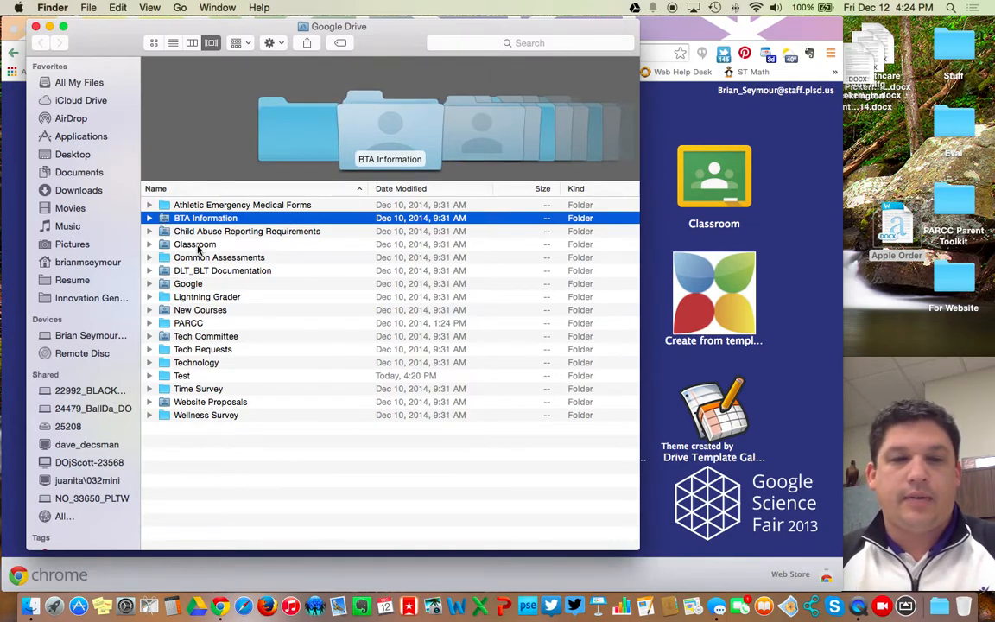
pyautogui.moveTo(190, 329)
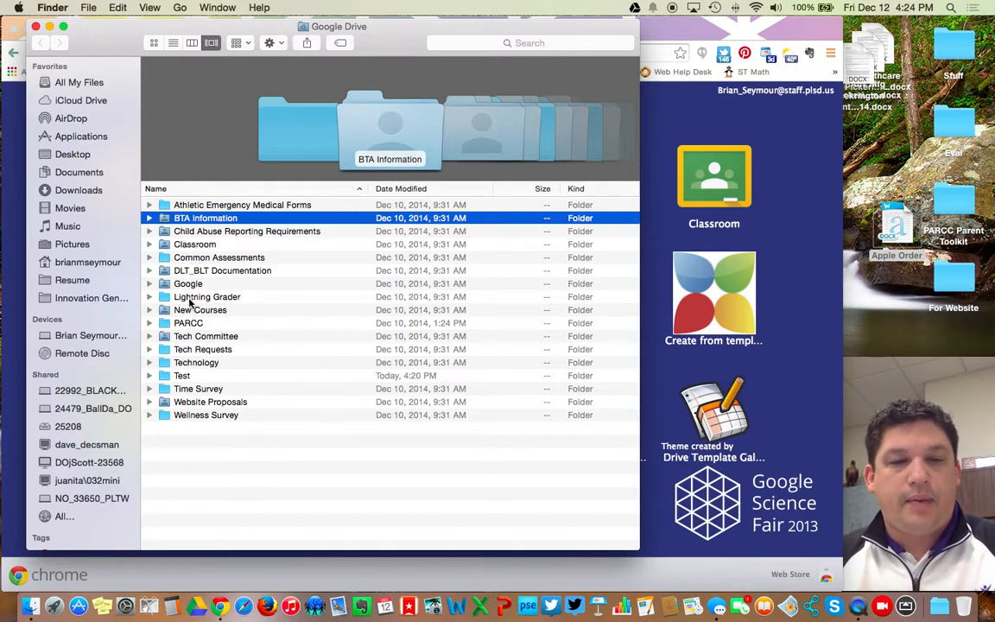
pyautogui.doubleClick(207, 297)
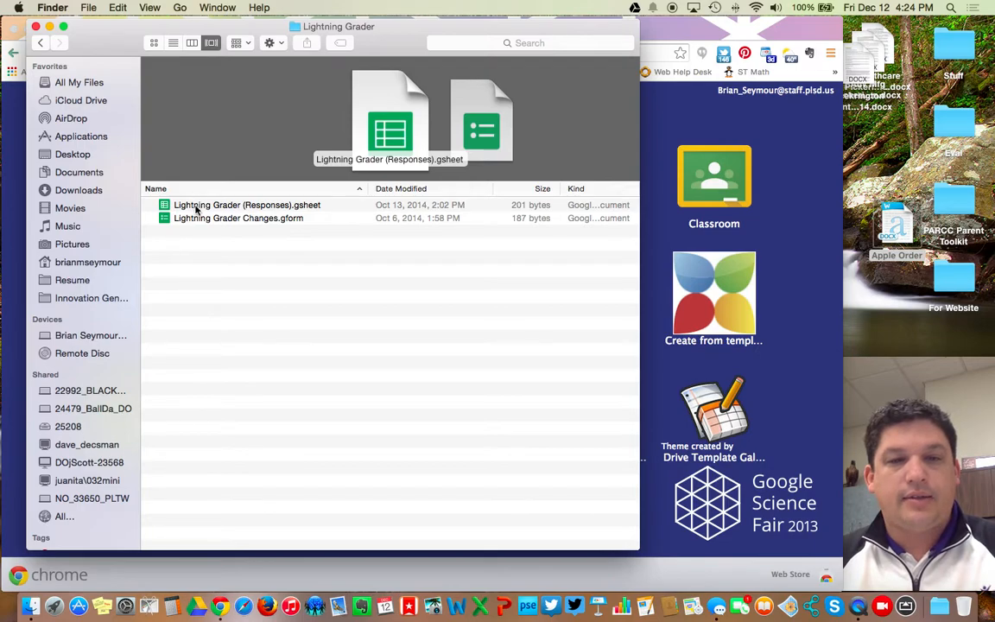
pyautogui.click(239, 218)
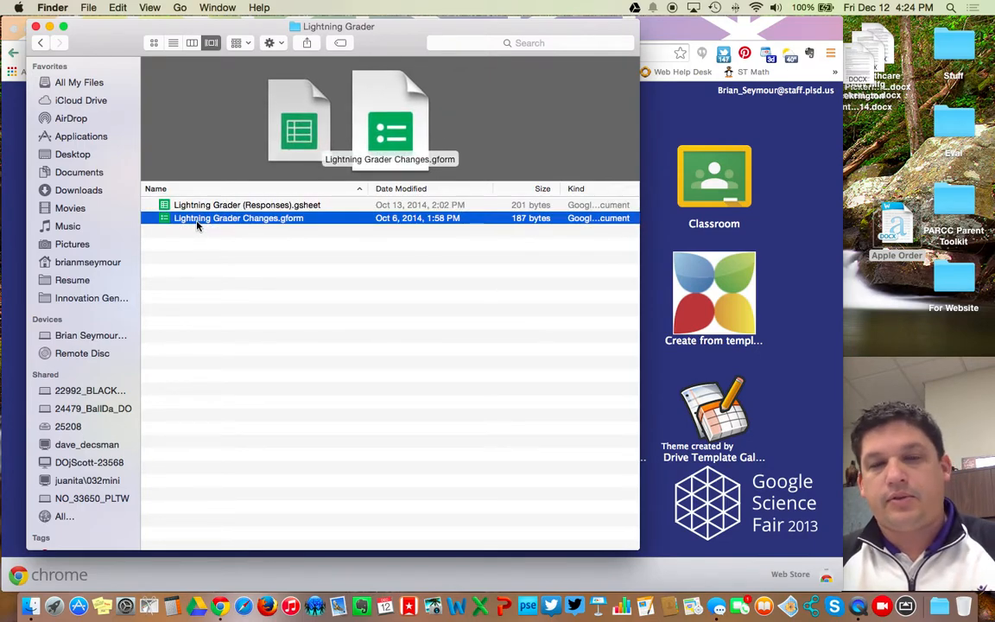
pyautogui.click(40, 41)
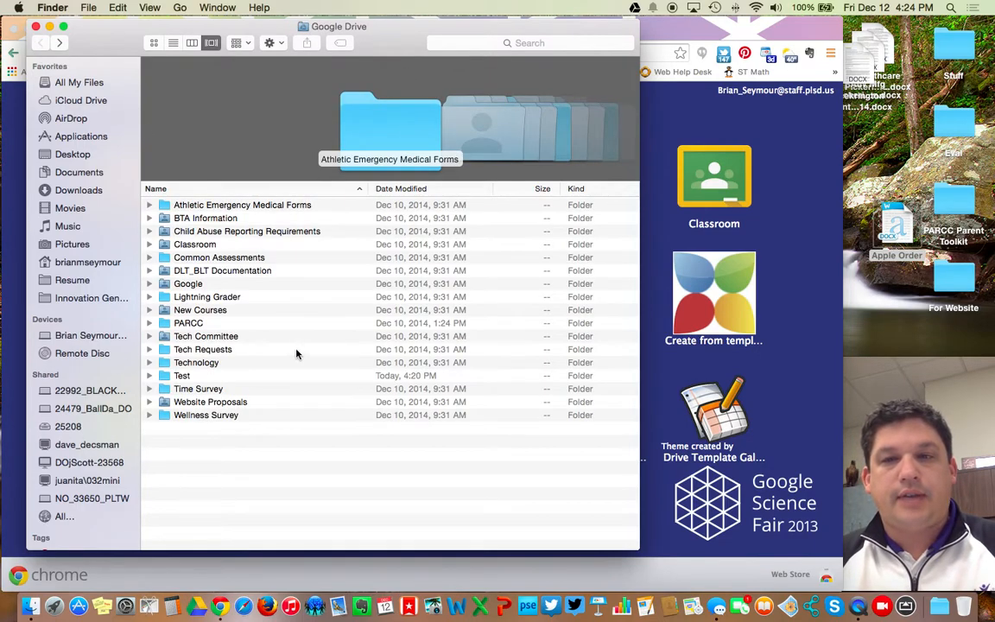
pyautogui.moveTo(344, 396)
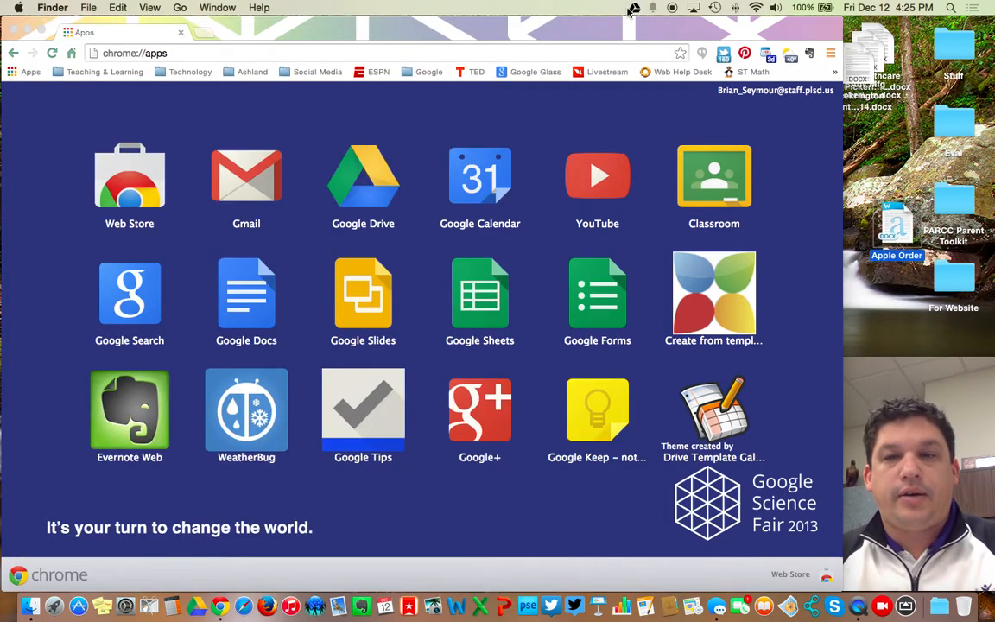
# Launch Google Drive's web version in Chrome from the menu-bar icon and apps page
pyautogui.click(636, 7)
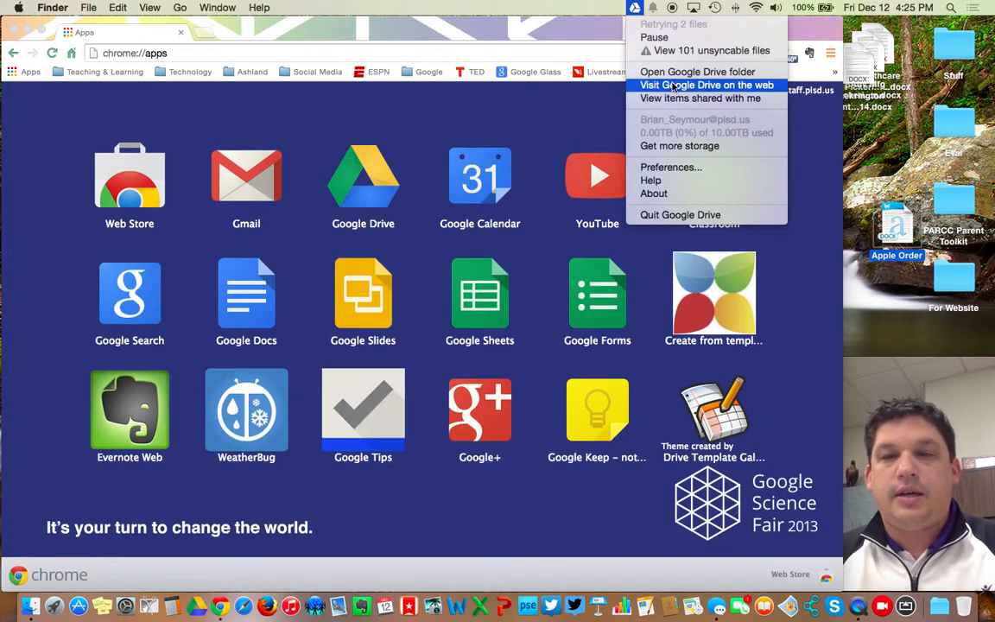
pyautogui.moveTo(711, 141)
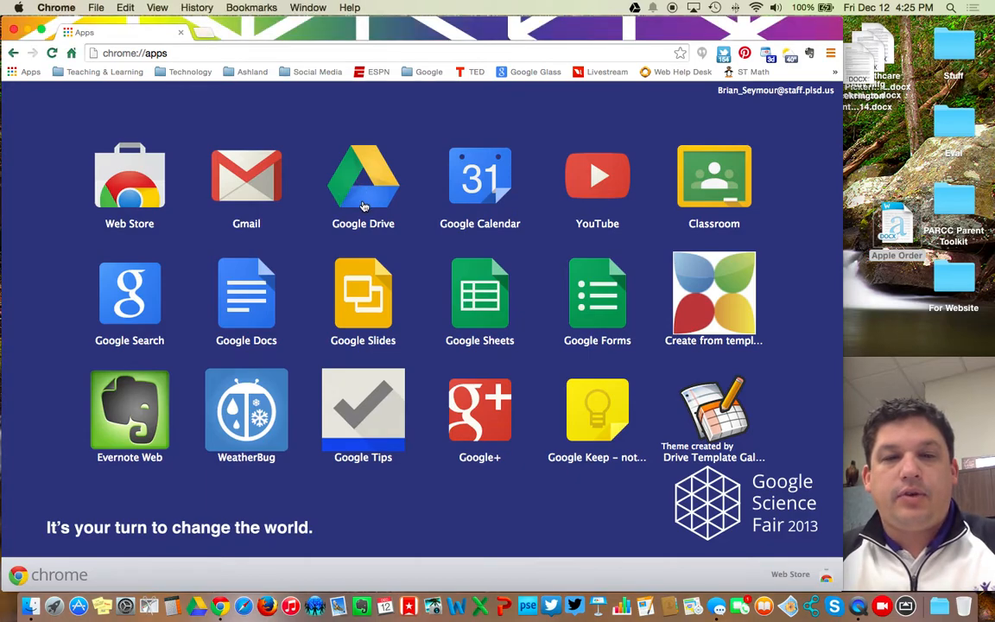
pyautogui.click(363, 176)
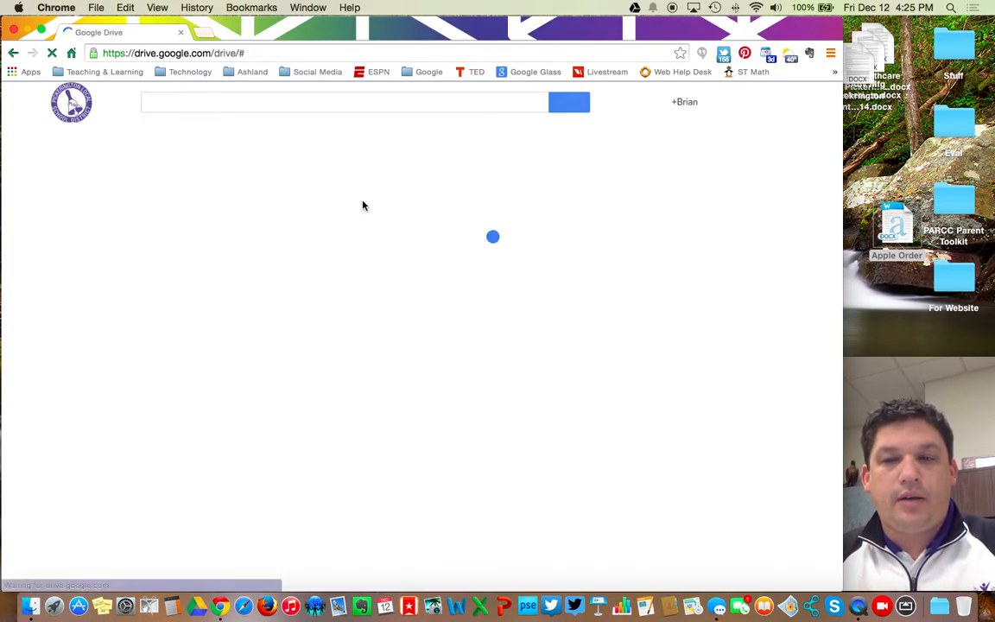